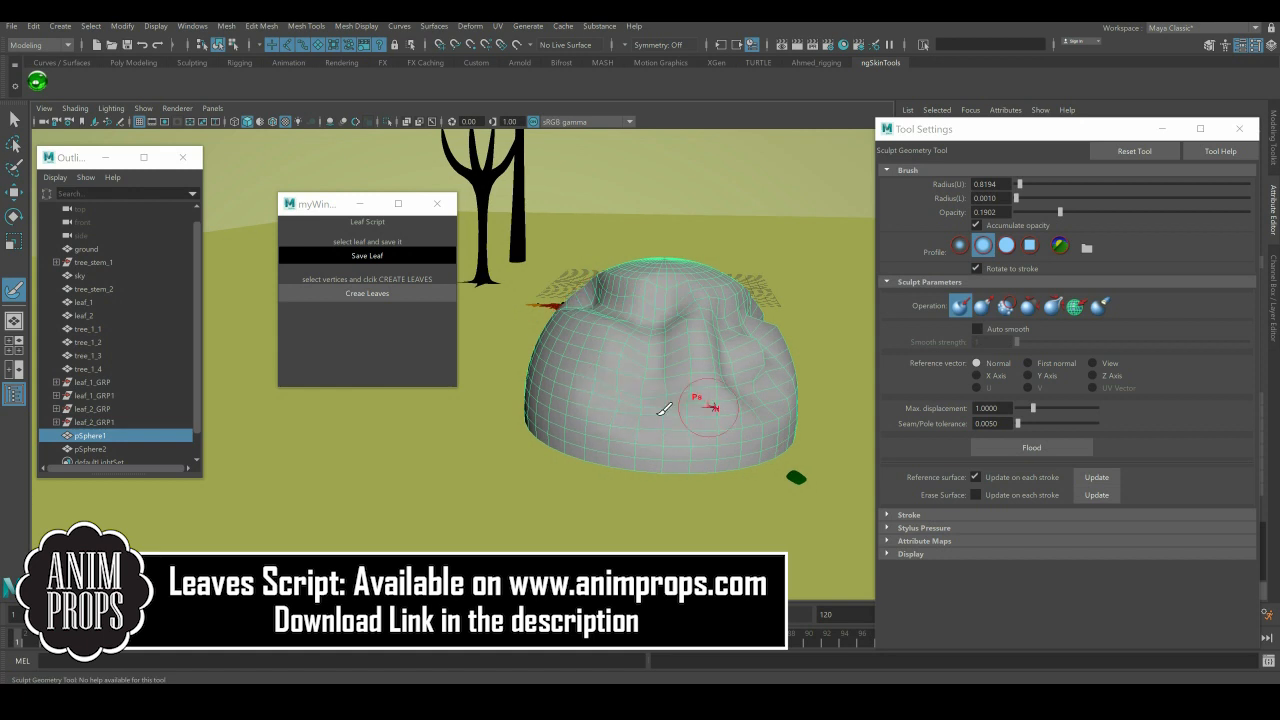
Step: Generate scattered leaves over the test dome's selected vertices with Create Leaves
left_click_drag(700, 400, 590, 440)
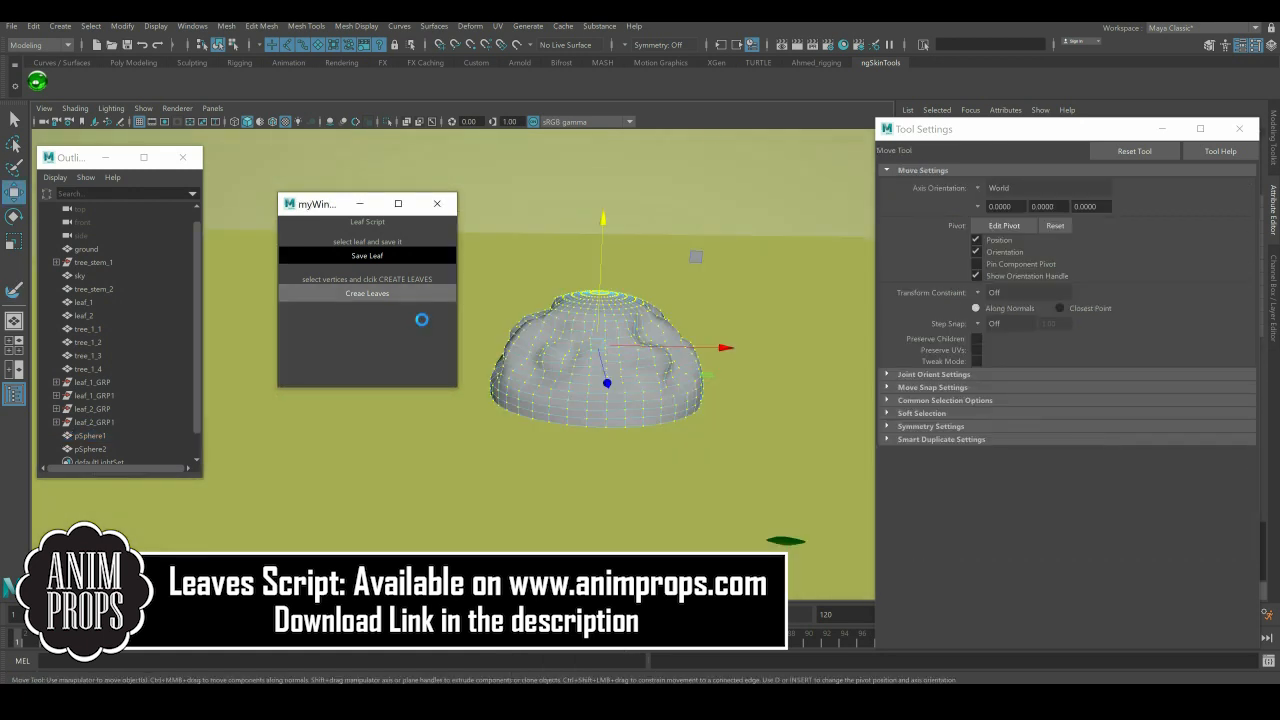
left_click(368, 292)
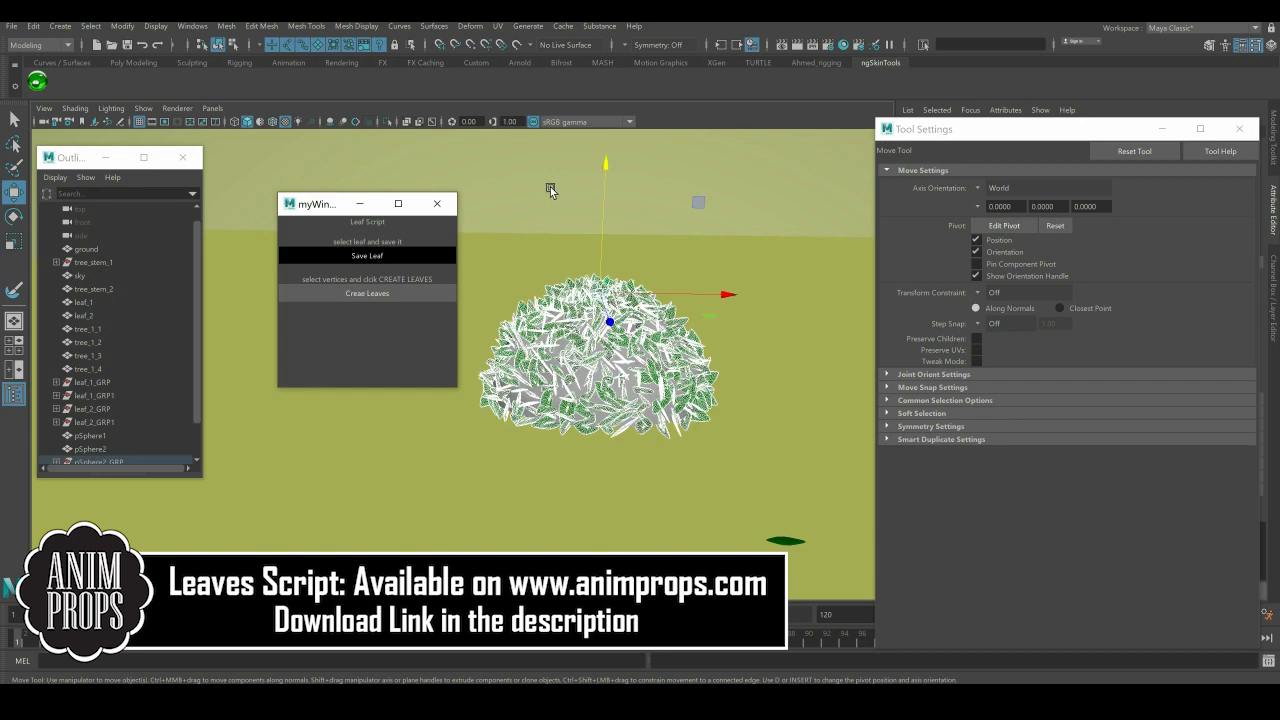
left_click(368, 292)
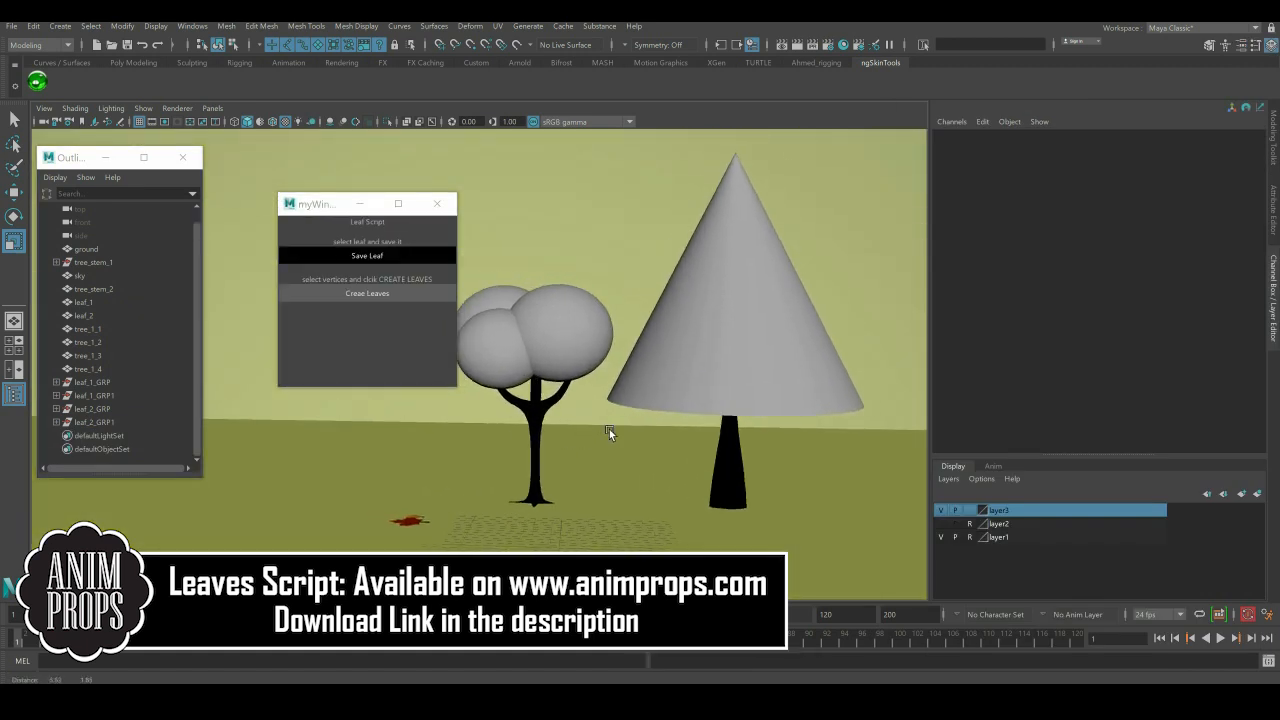
left_click(940, 524)
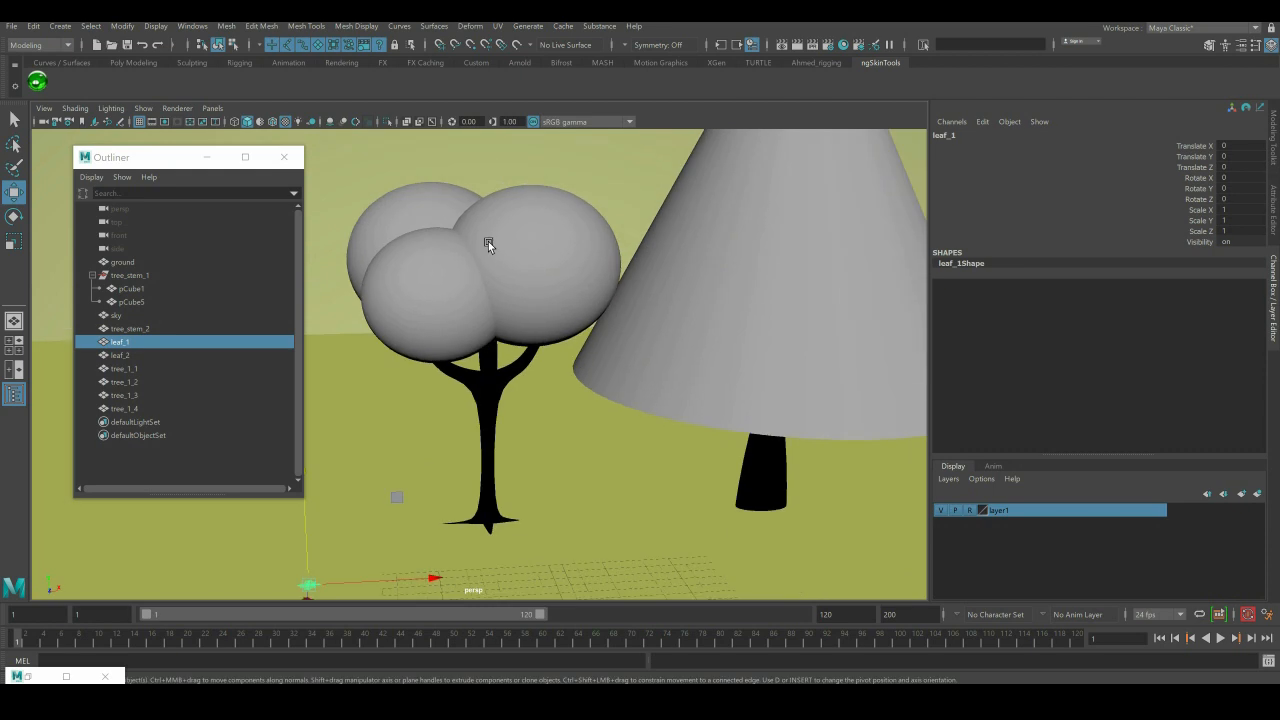
left_click_drag(490, 244, 538, 310)
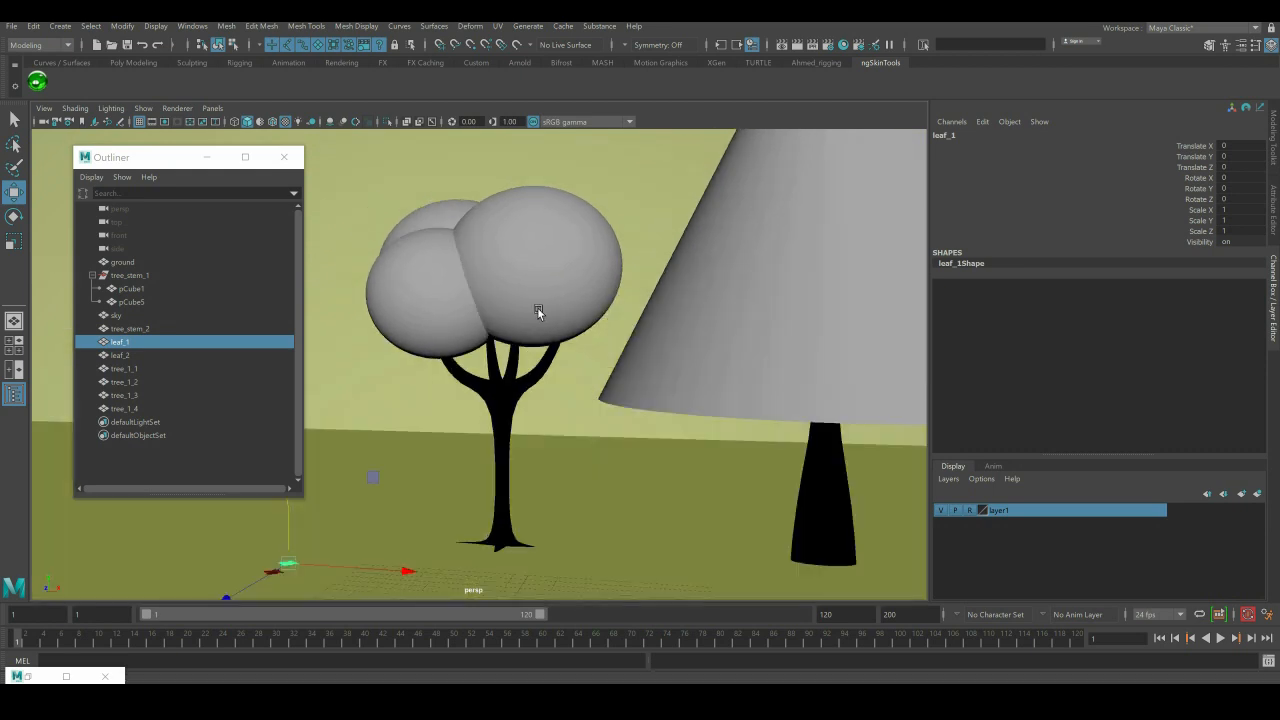
mouse_move(444, 252)
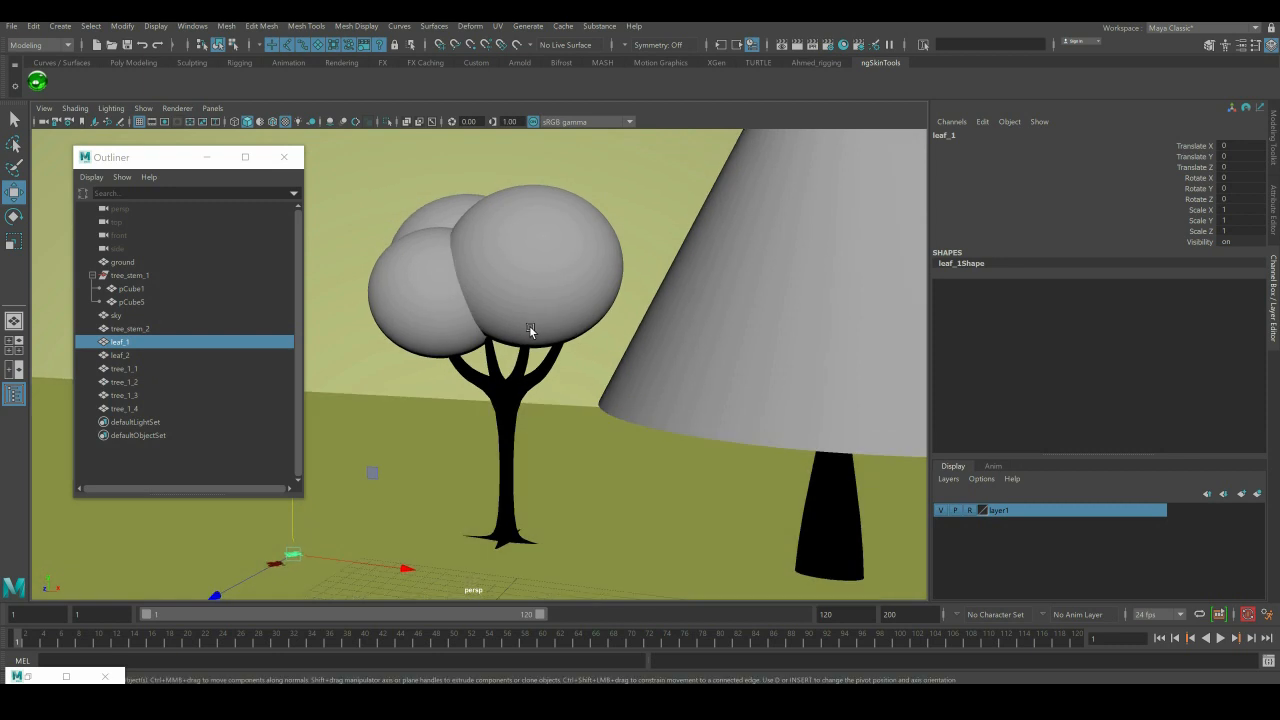
left_click_drag(530, 330, 504, 404)
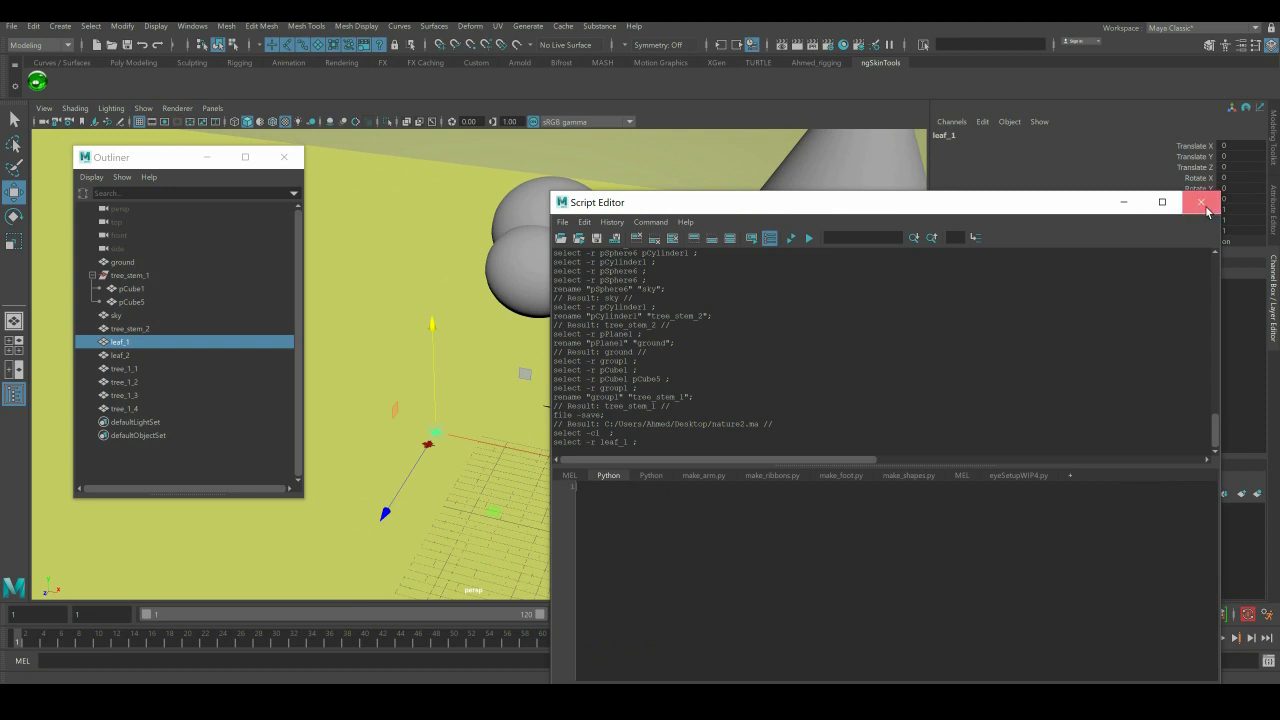
Step: Load anim_props_leaf_script.py from the project folder into the Script Editor
left_click(1200, 202)
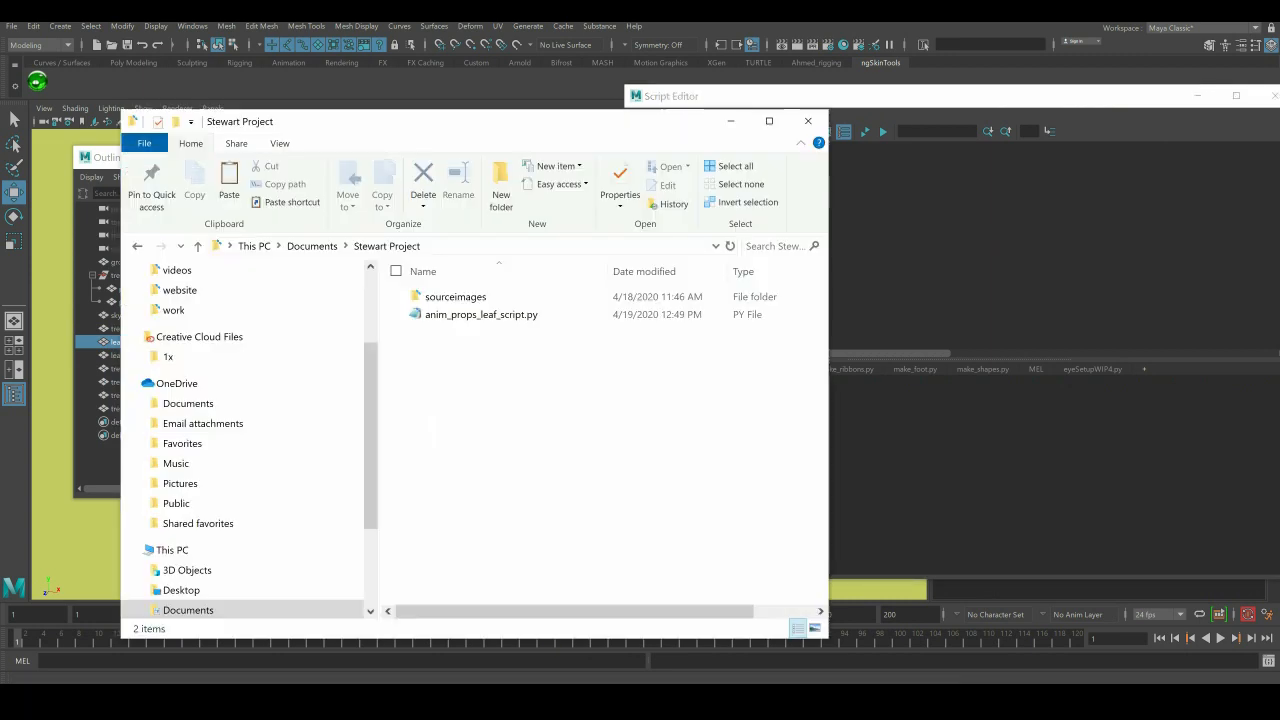
left_click(480, 314)
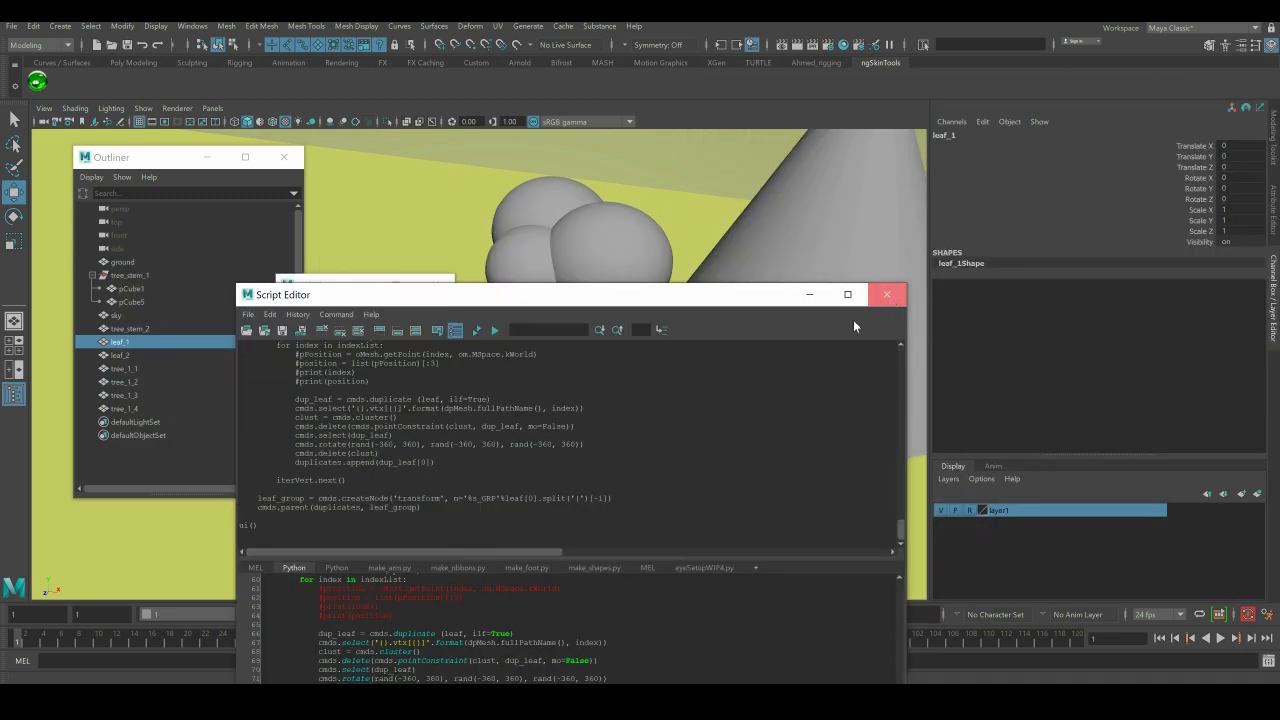
Step: Run the leaf script and create orange leaves on a top patch of one canopy sphere's vertices
left_click(886, 294)
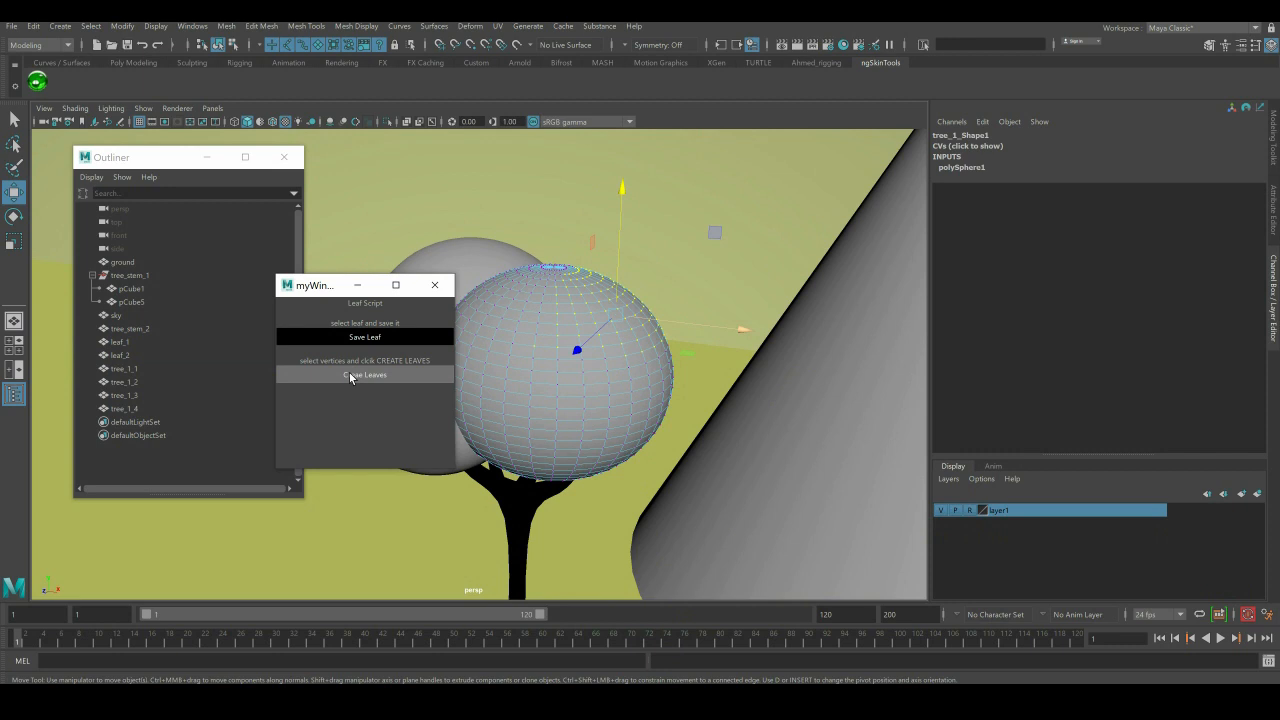
left_click(364, 374)
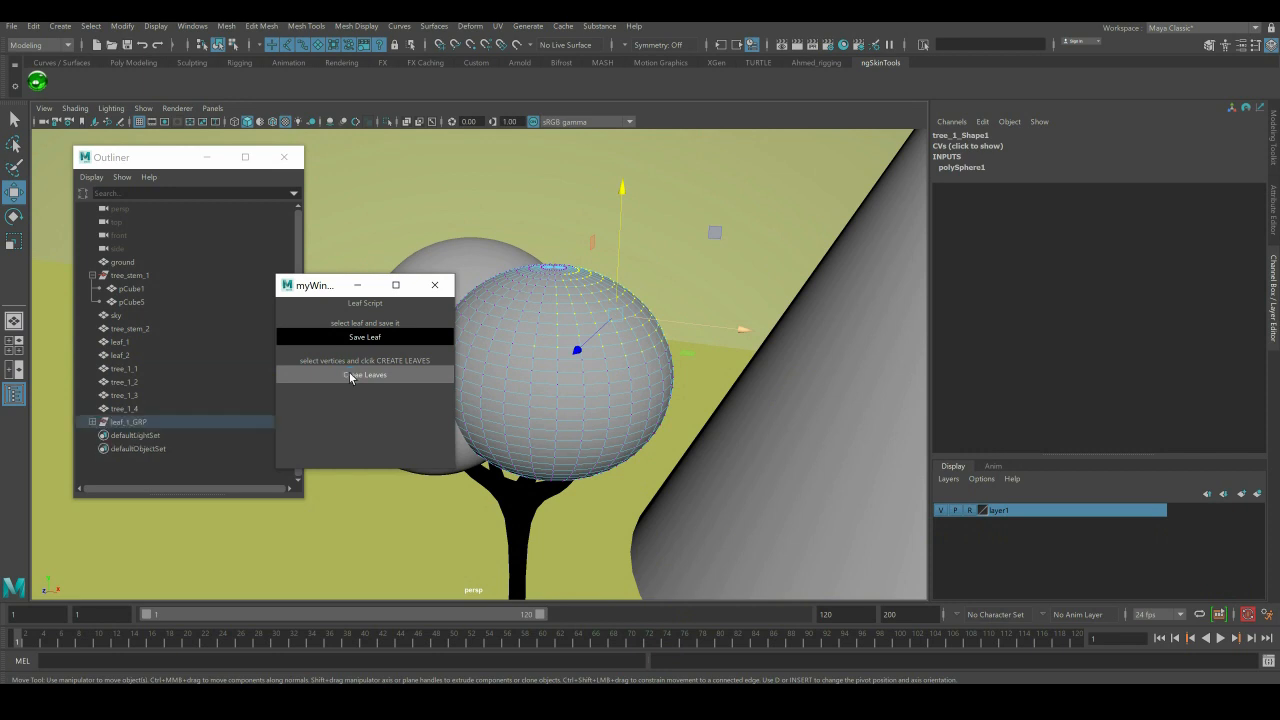
left_click(364, 376)
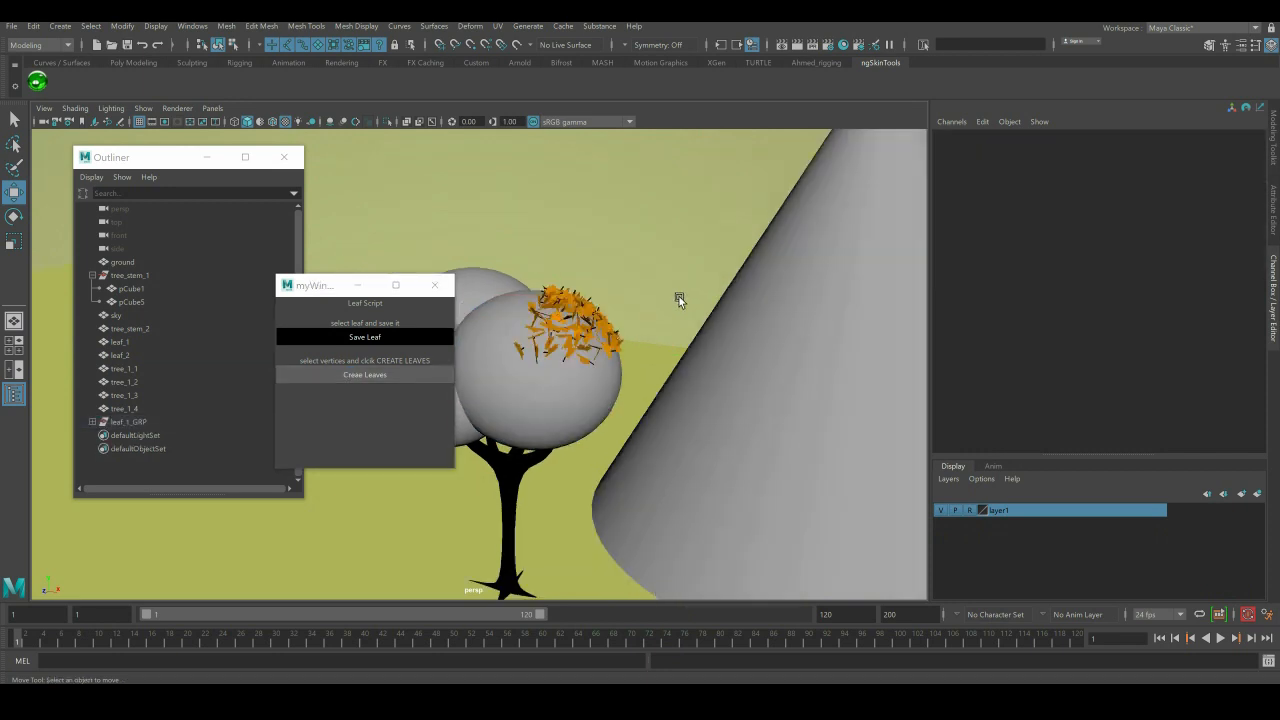
left_click_drag(680, 300, 548, 364)
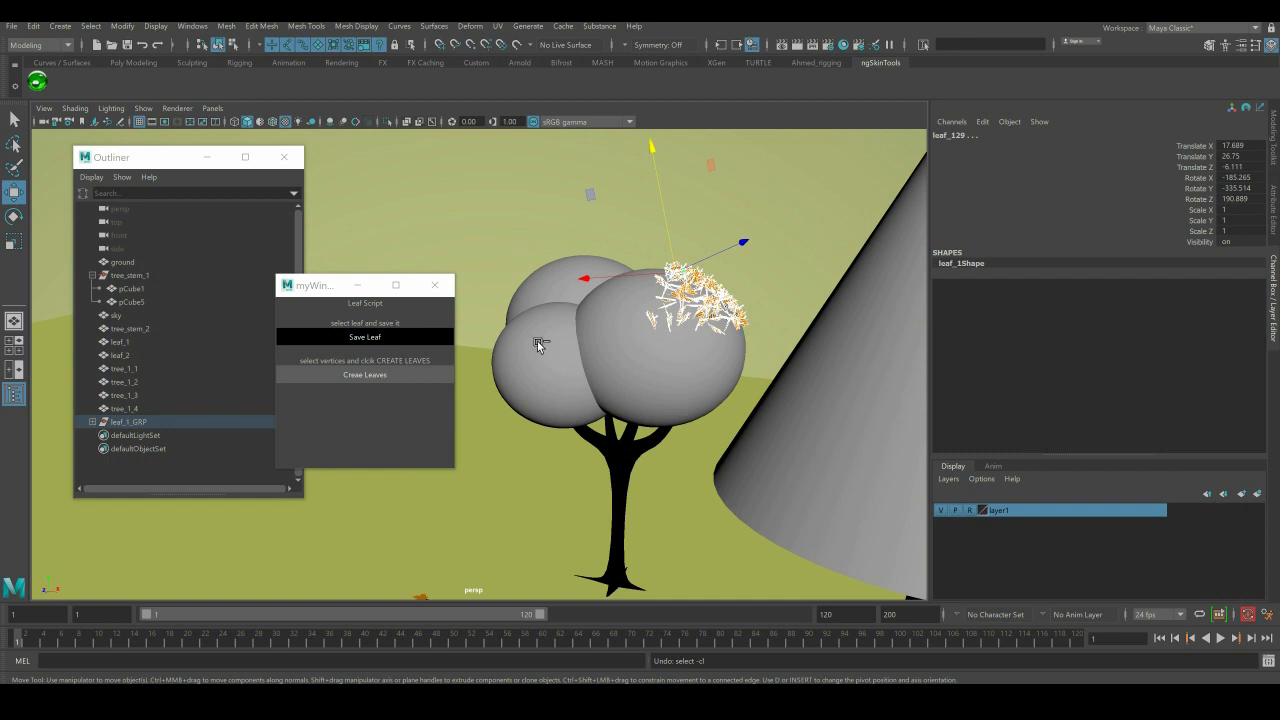
Step: Convert the front canopy sphere to all its vertices and cover it densely with leaves
left_click(364, 374)
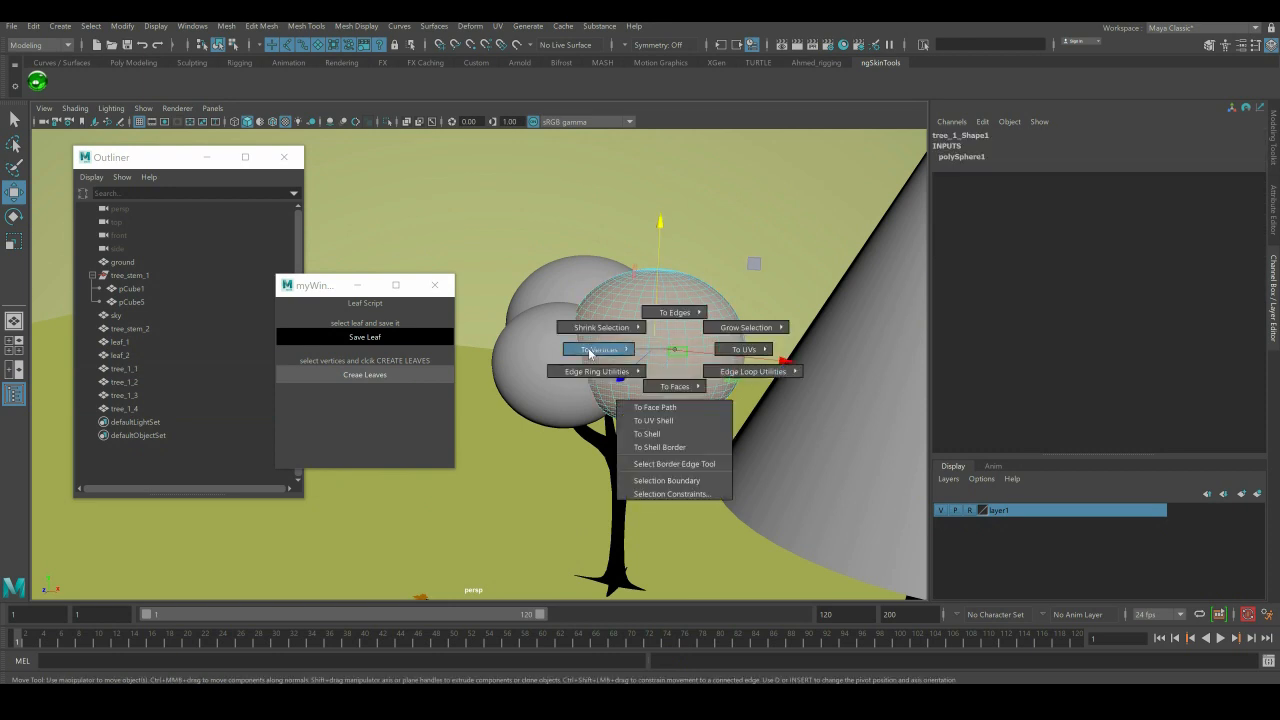
left_click(596, 348)
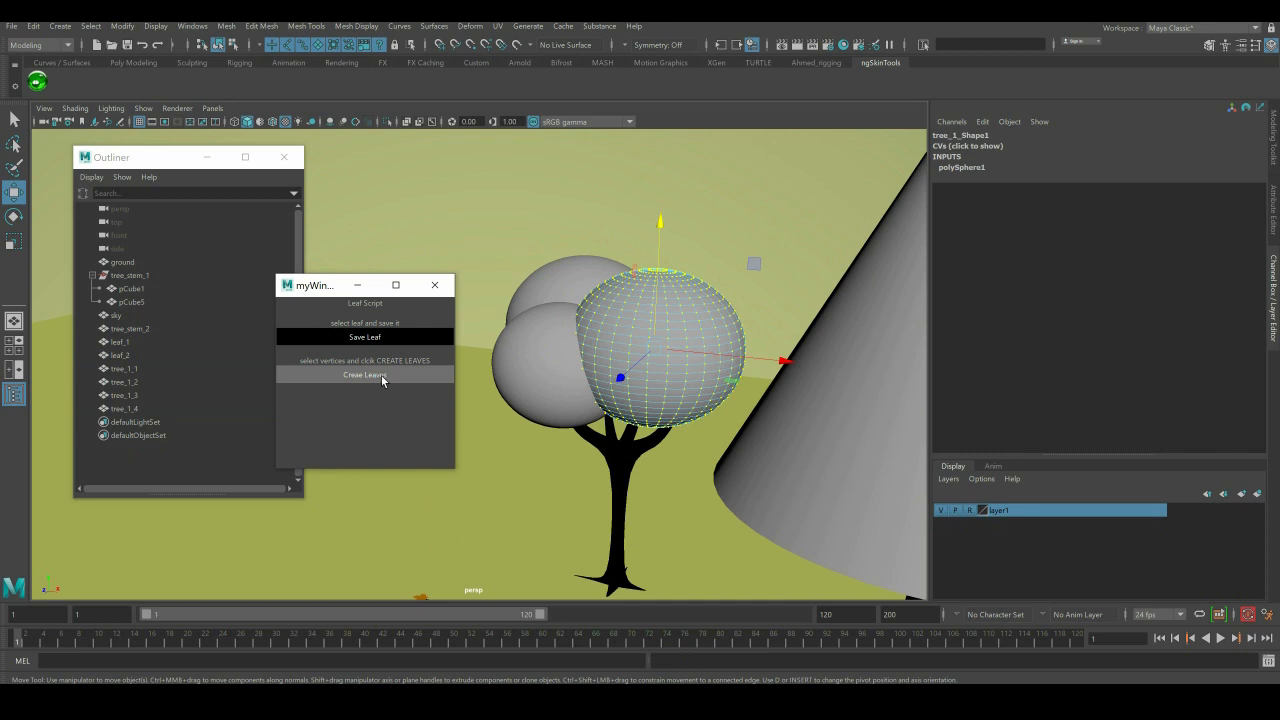
mouse_move(446, 418)
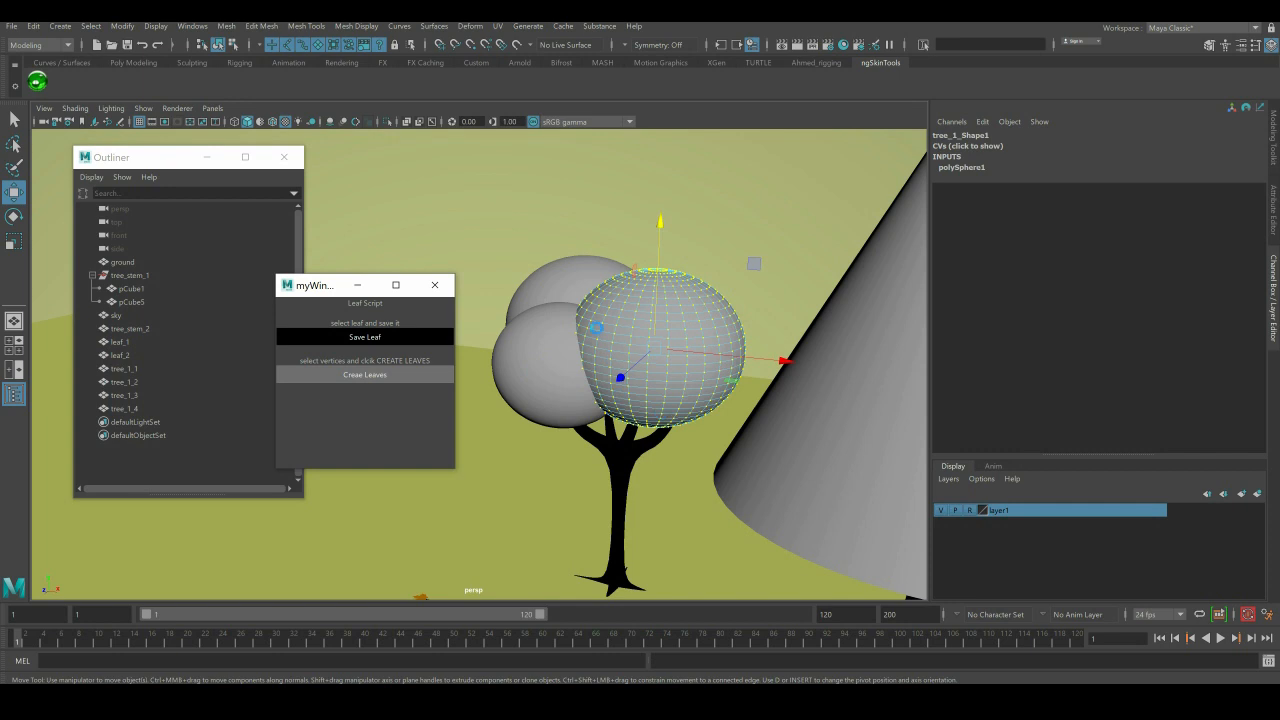
left_click(364, 376)
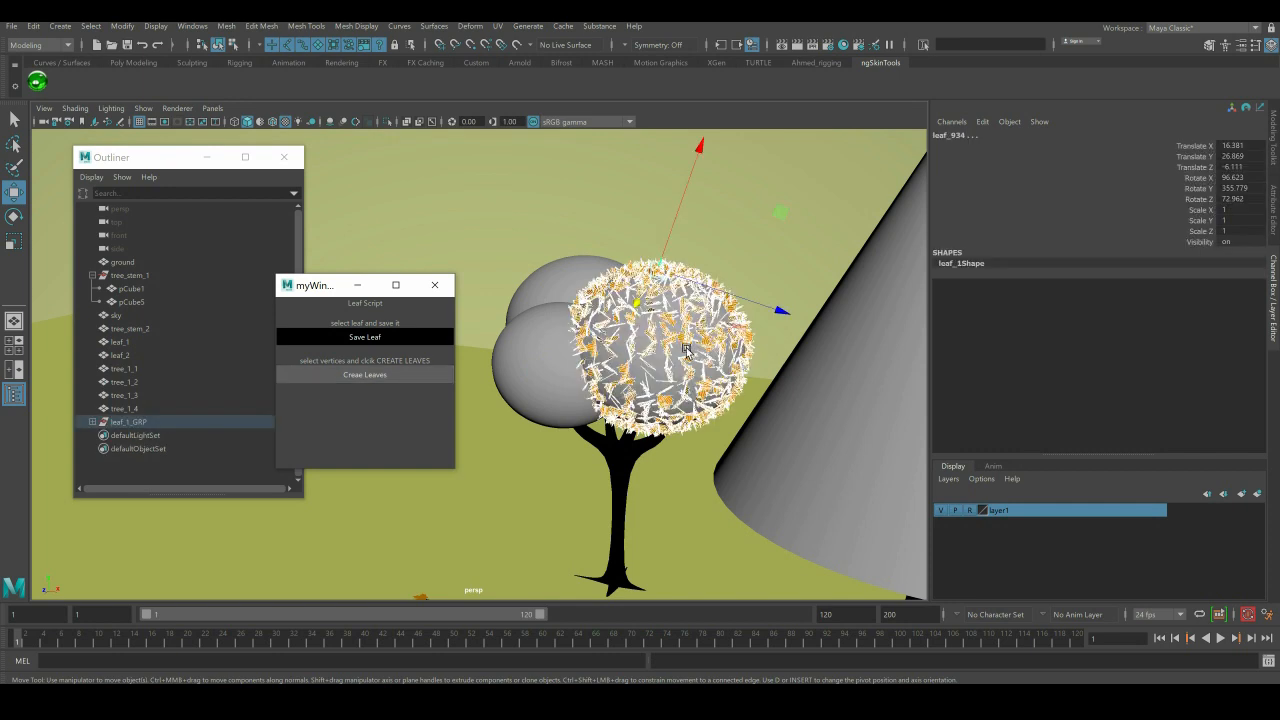
mouse_move(744, 400)
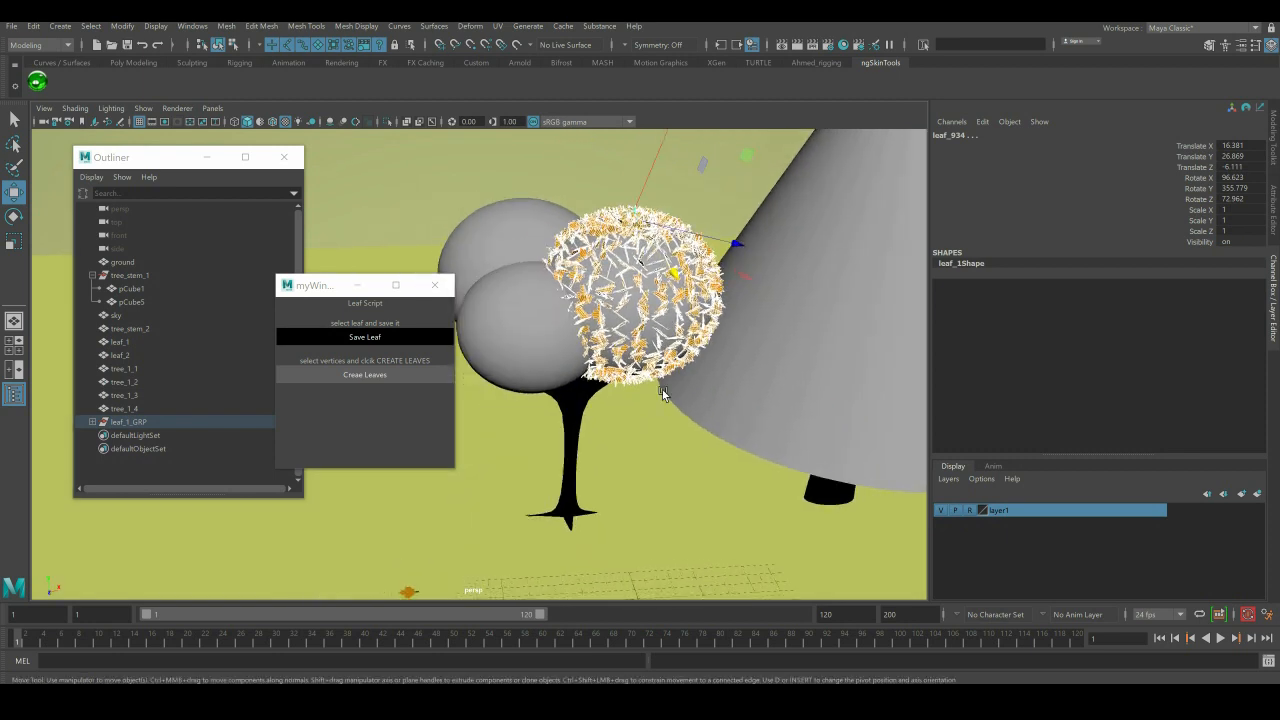
Step: Set the orange ground leaf as source and create leaves on the remaining canopy spheres
left_click(124, 368)
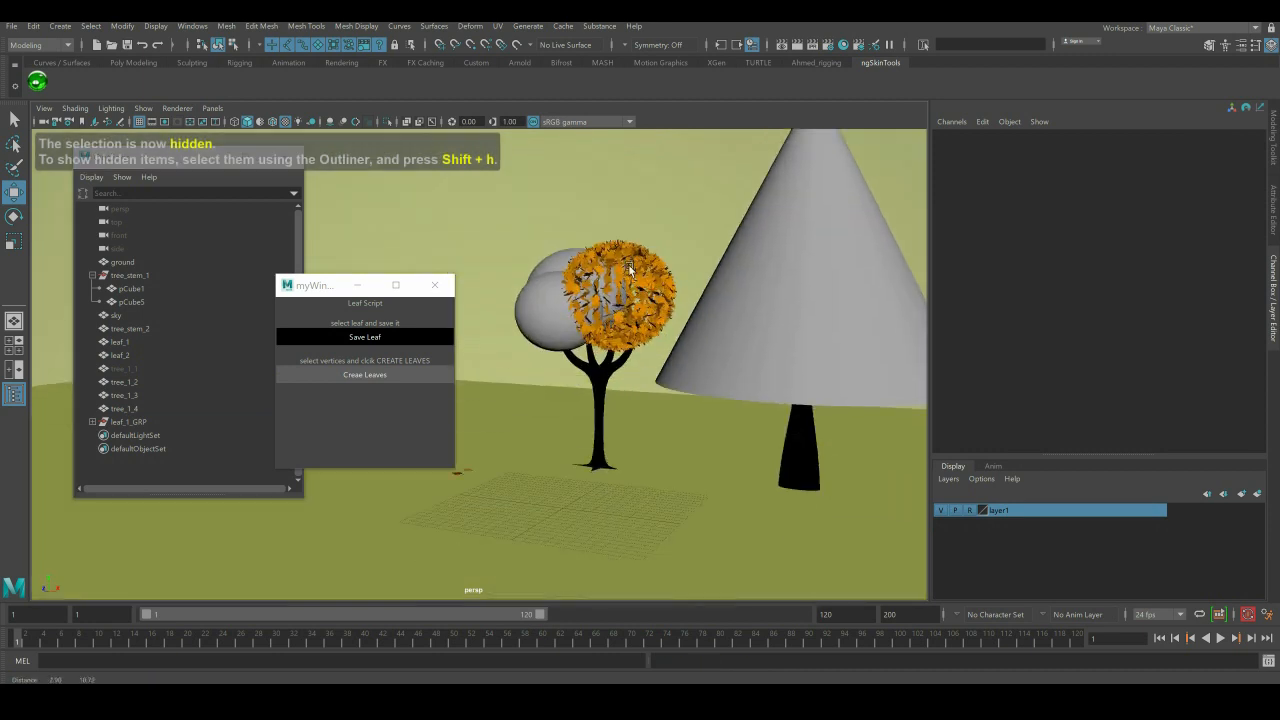
left_click(124, 396)
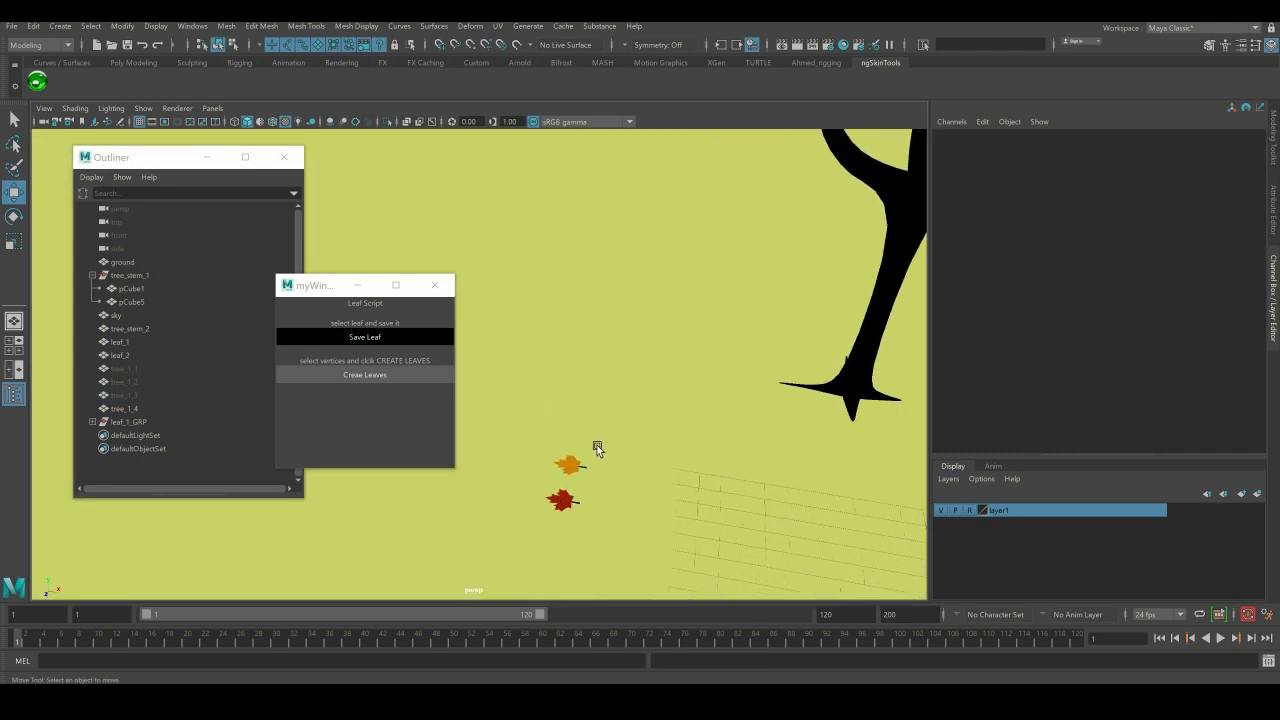
left_click(364, 376)
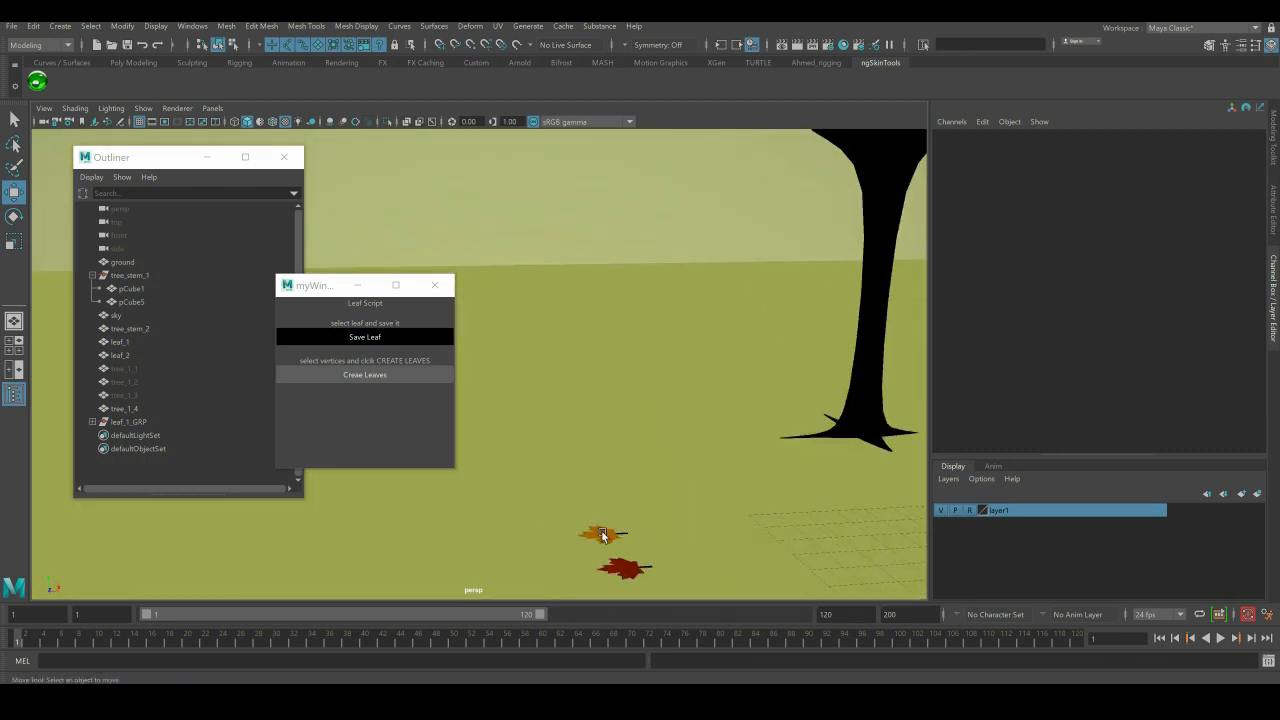
right_click(604, 536)
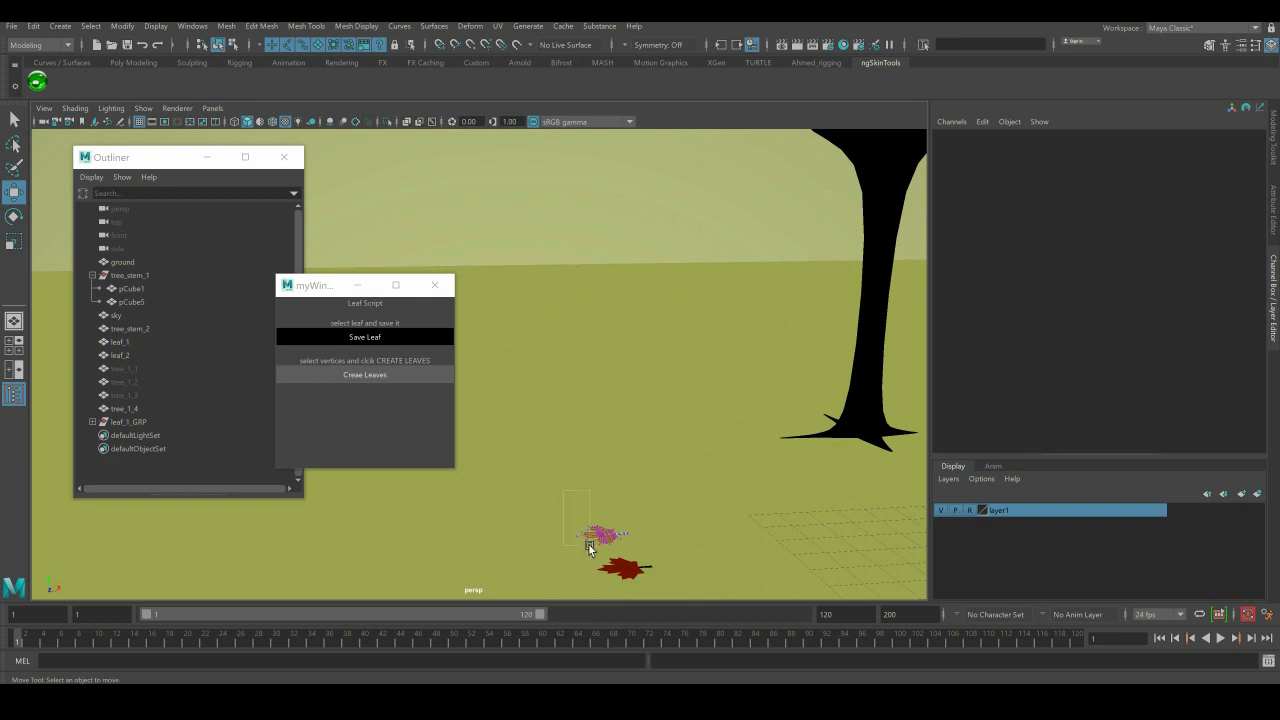
left_click(364, 374)
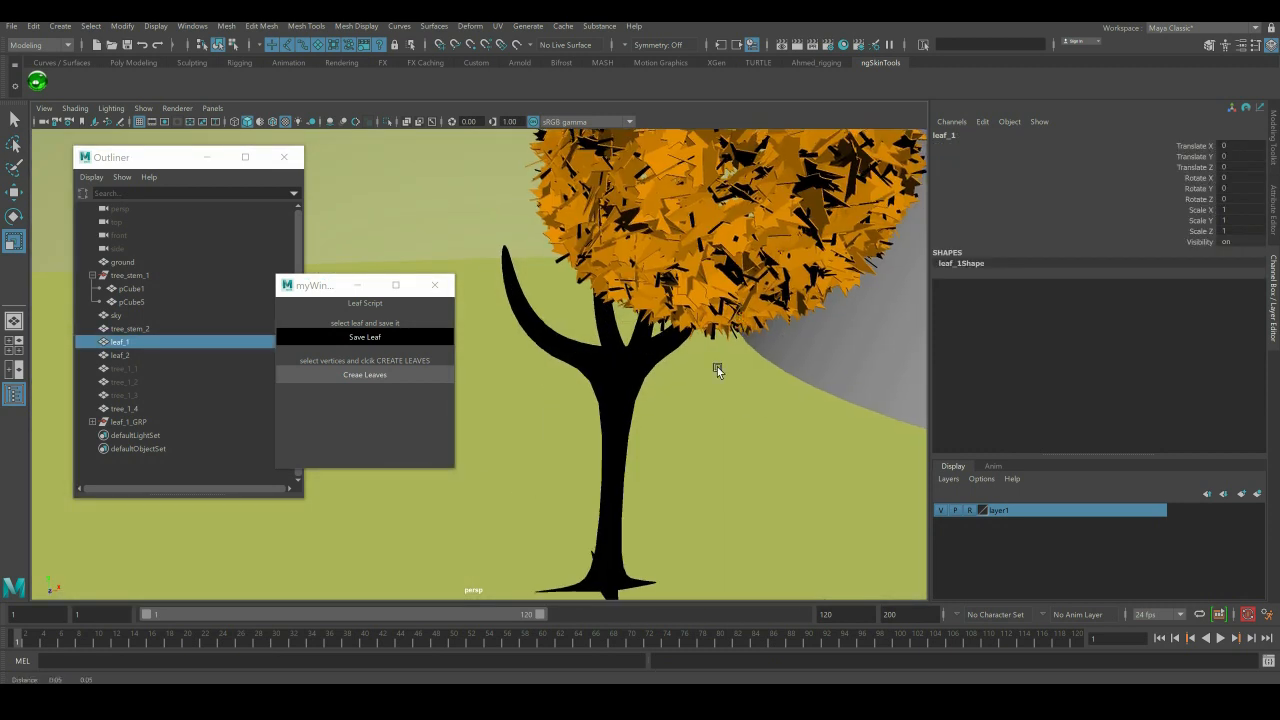
Step: Add the green canopy sphere to layer2 and switch the layer's visibility off
left_click_drag(720, 370, 680, 360)
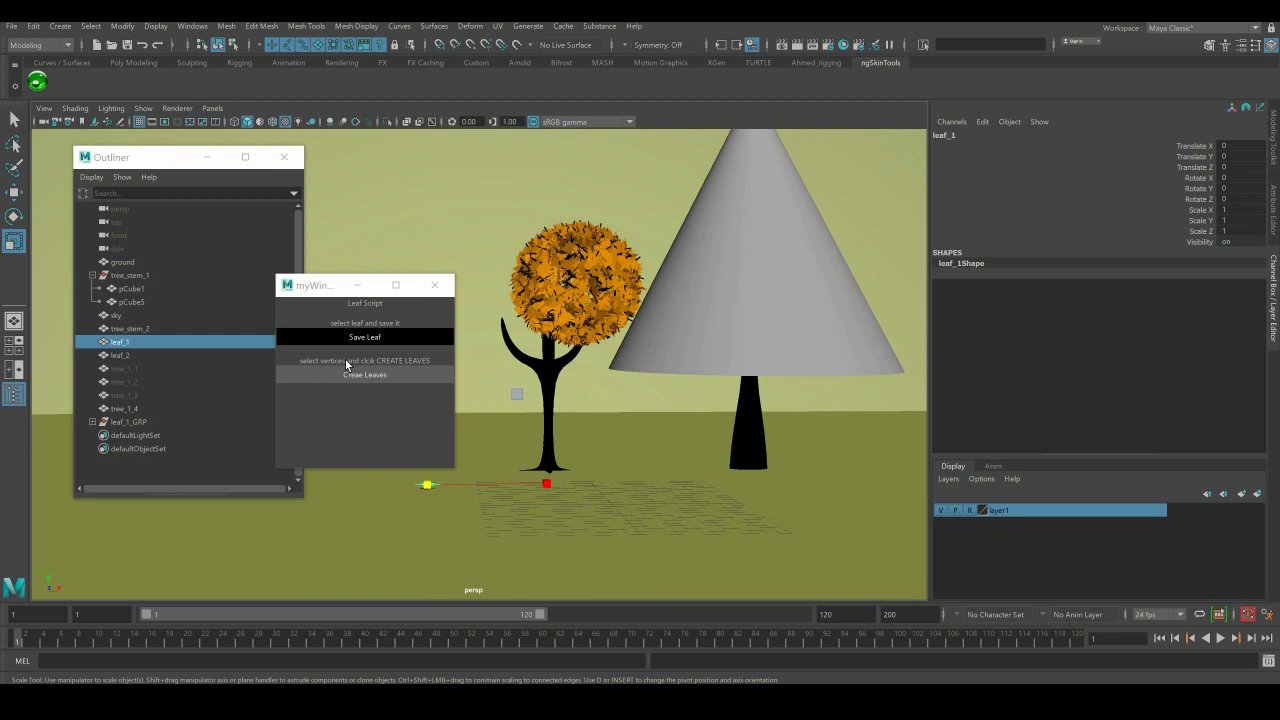
left_click(128, 420)
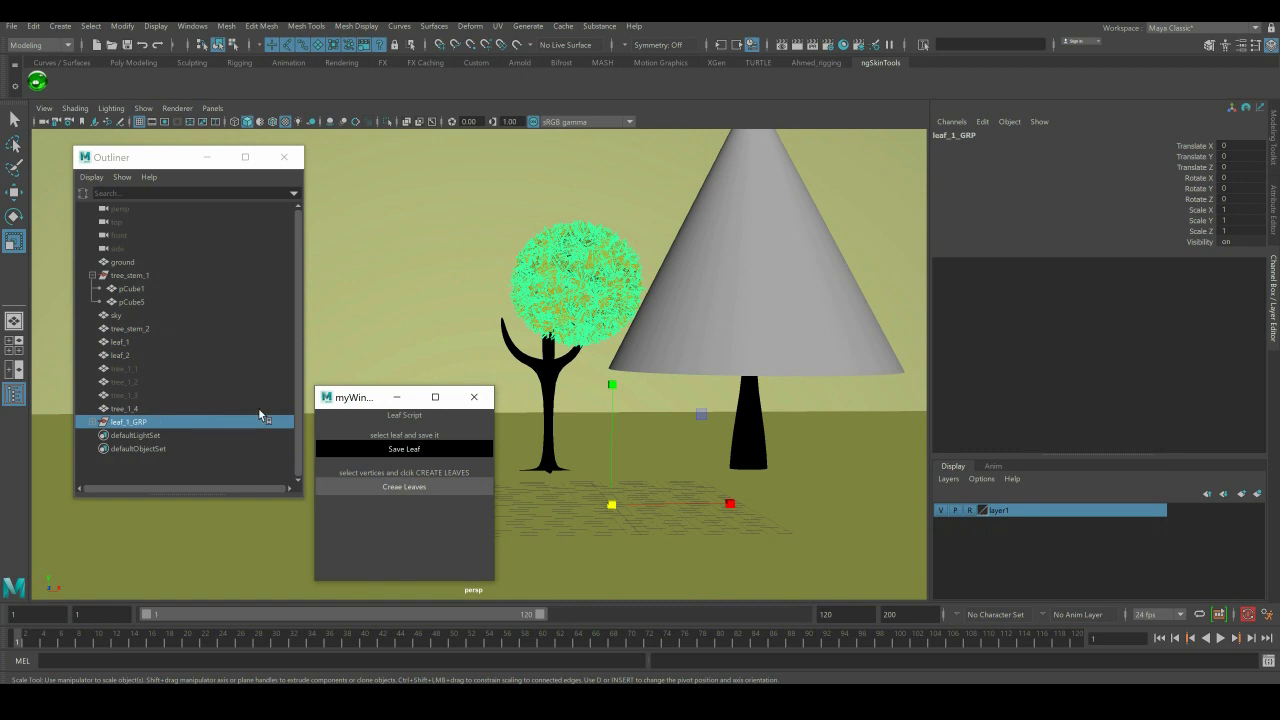
mouse_move(150, 432)
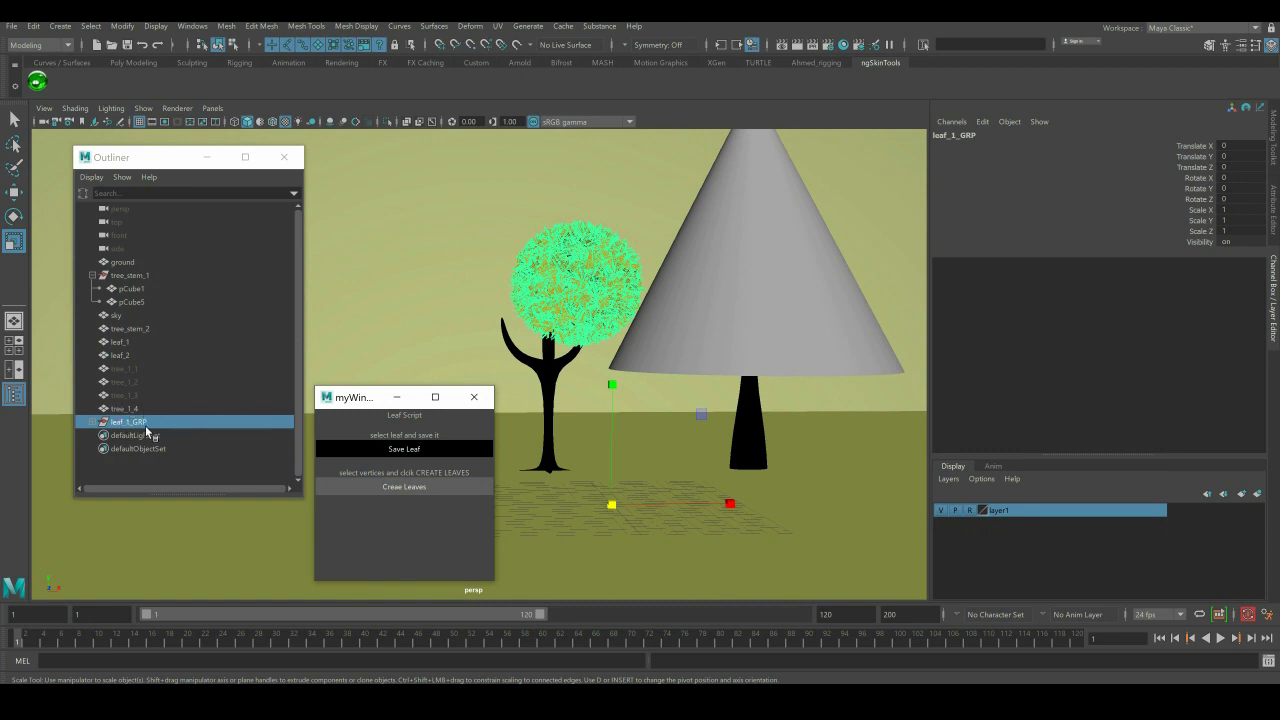
mouse_move(170, 428)
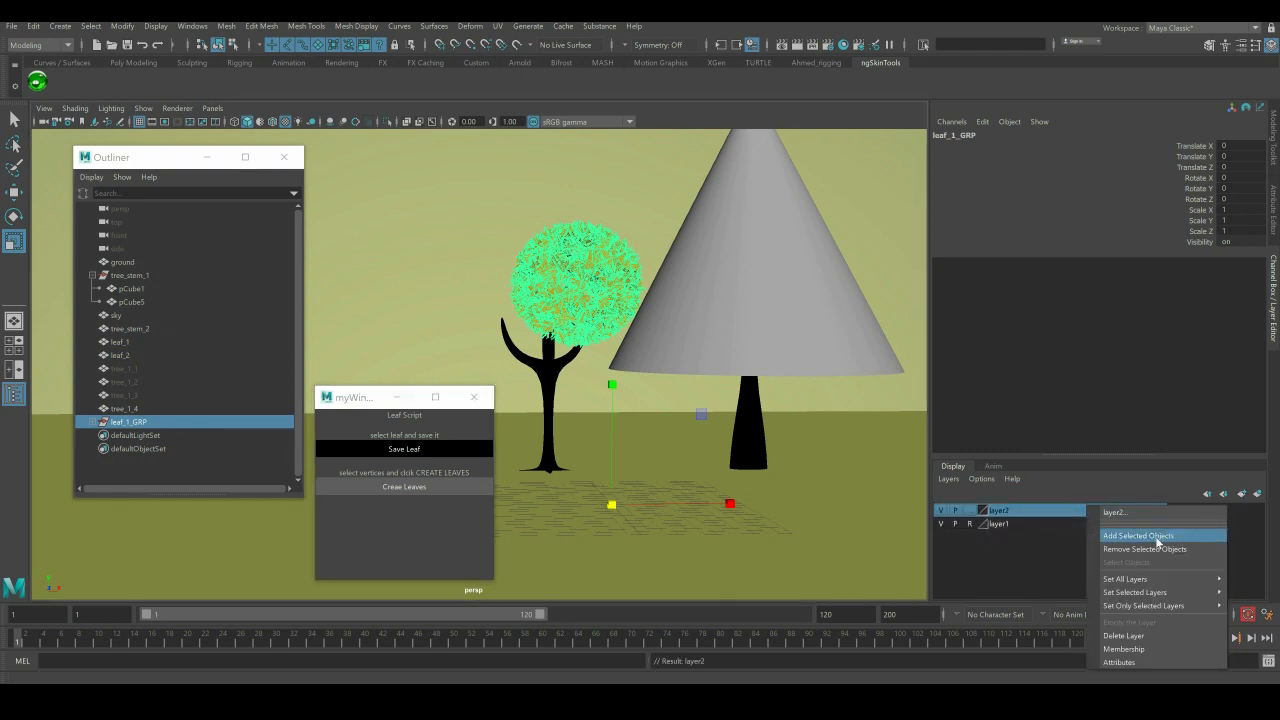
left_click(1138, 536)
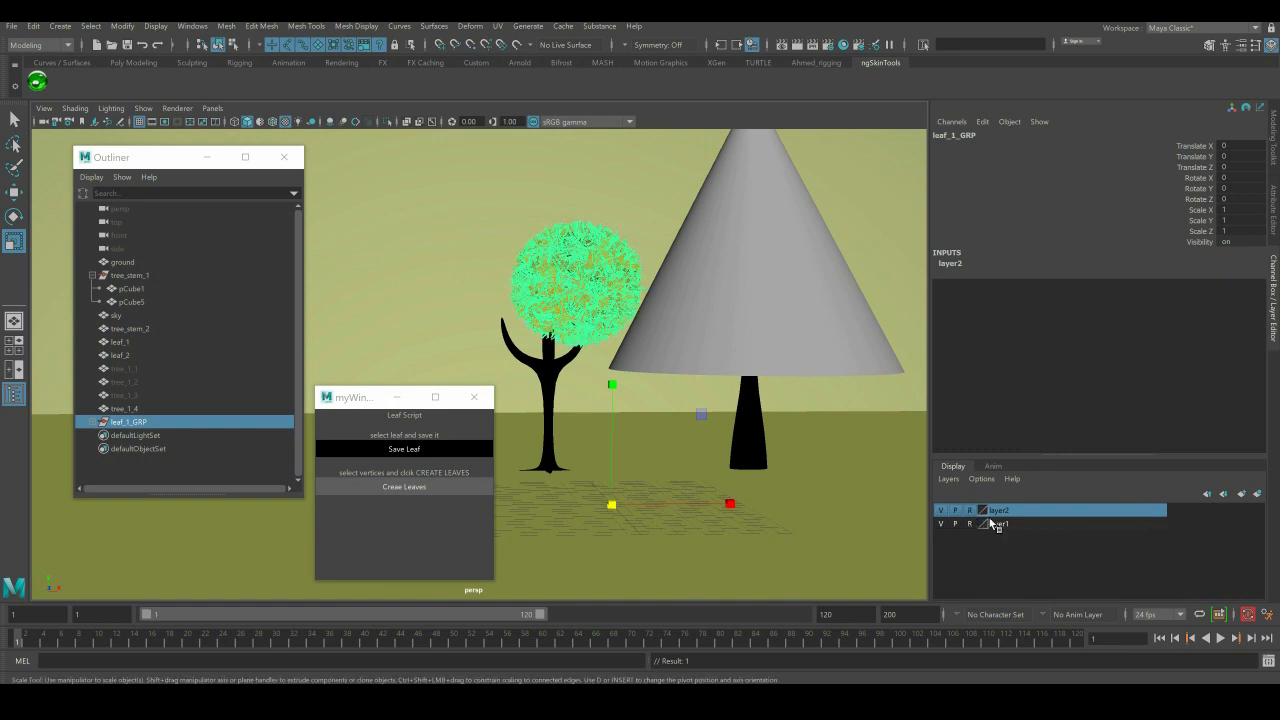
left_click(968, 510)
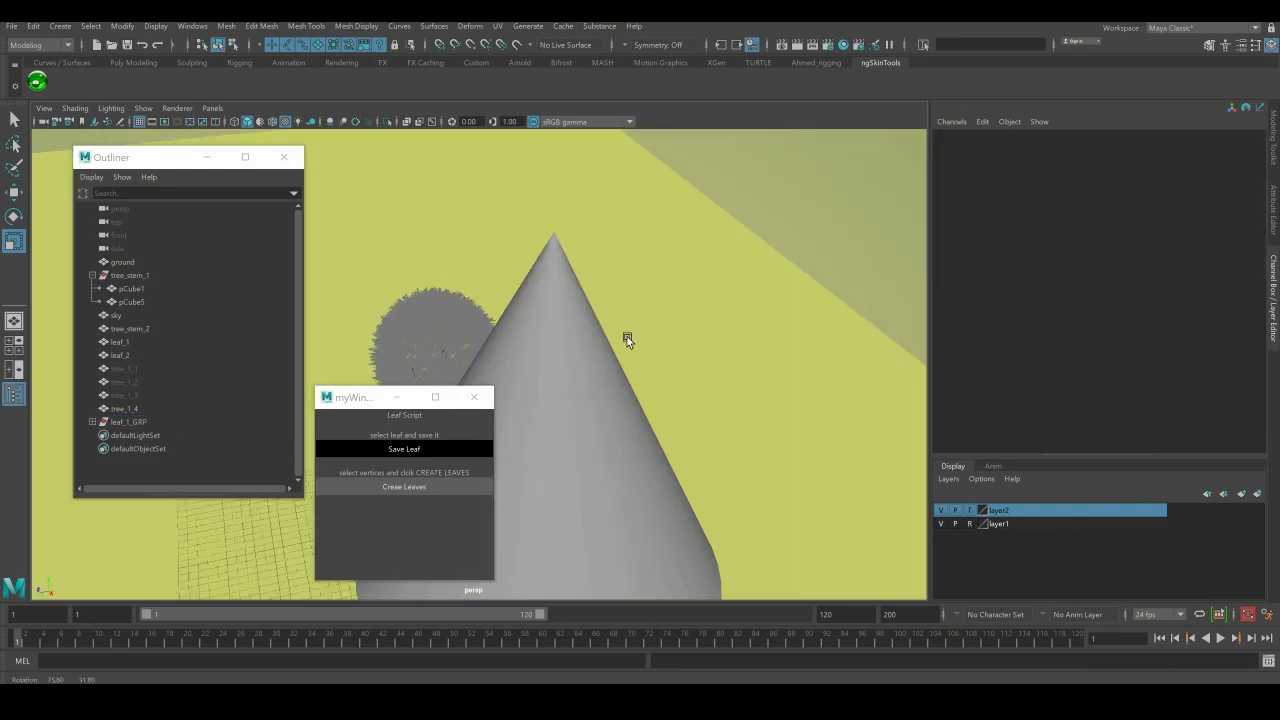
left_click_drag(628, 338, 576, 328)
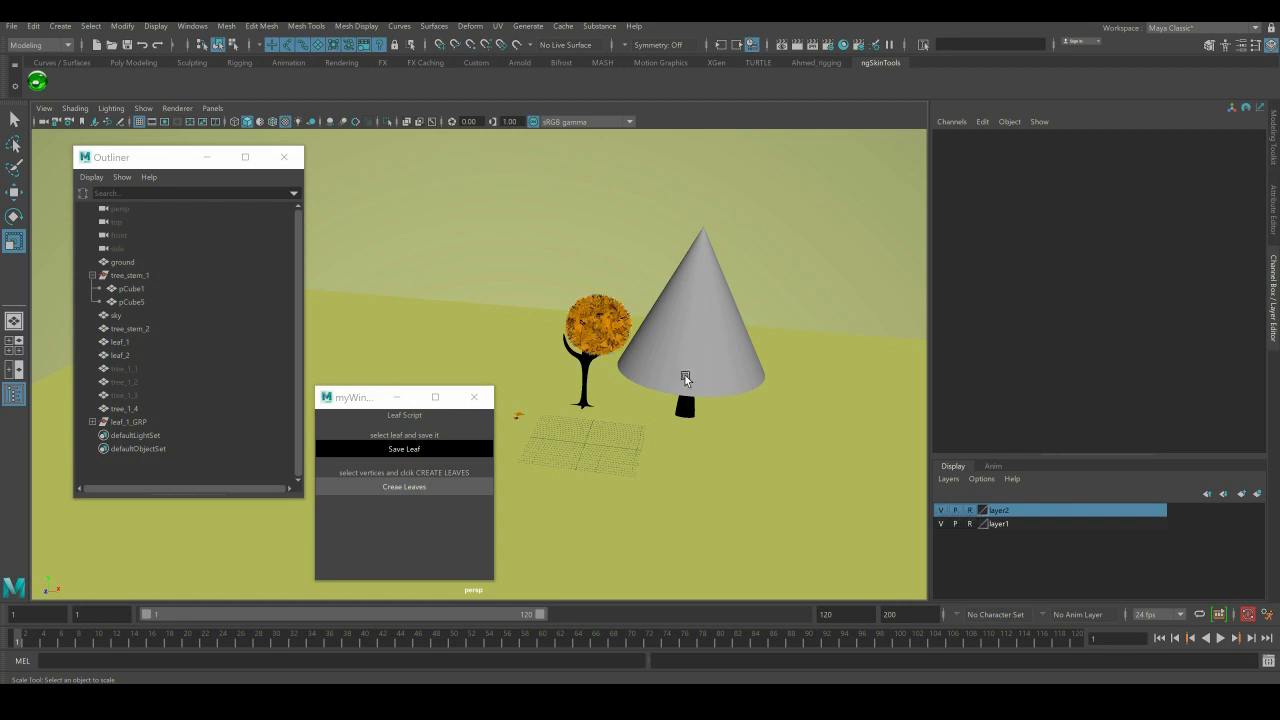
Step: Create red leaf_2 leaves on tree_1_4, then hide the tree_1_1 and tree_1_3 spheres
left_click_drag(684, 378, 658, 420)
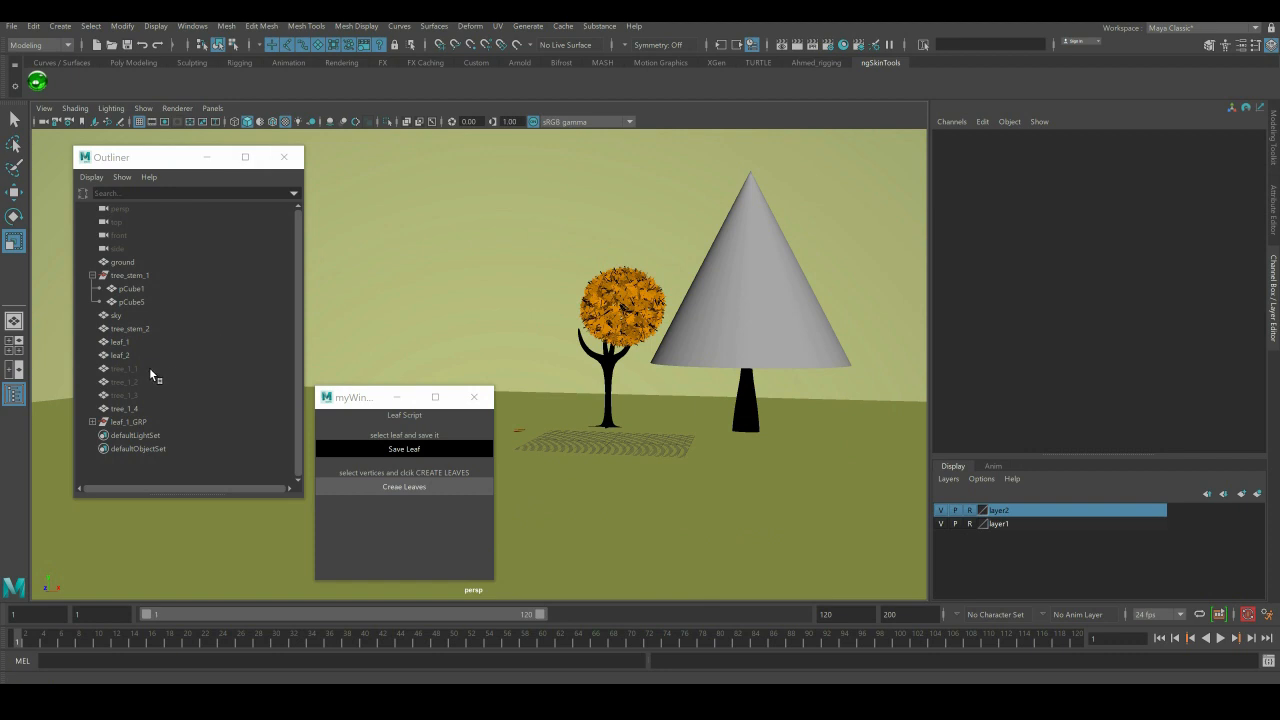
left_click(124, 408)
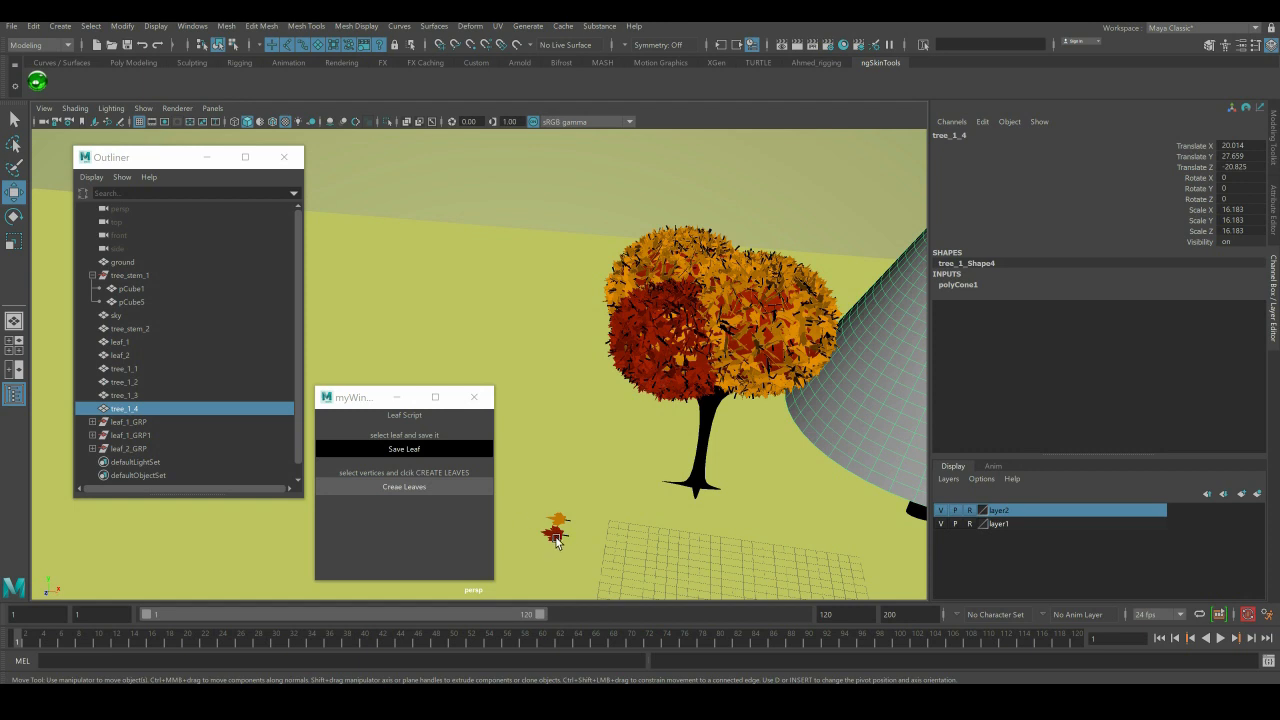
left_click(120, 356)
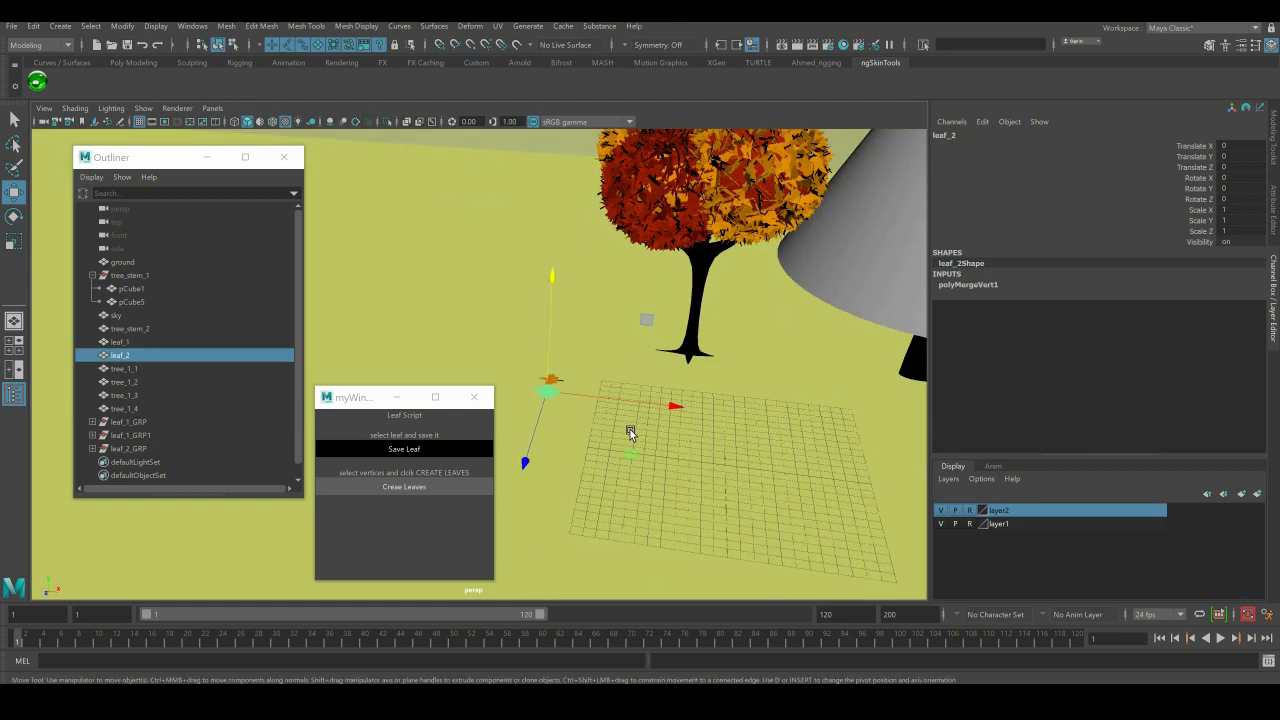
left_click(124, 368)
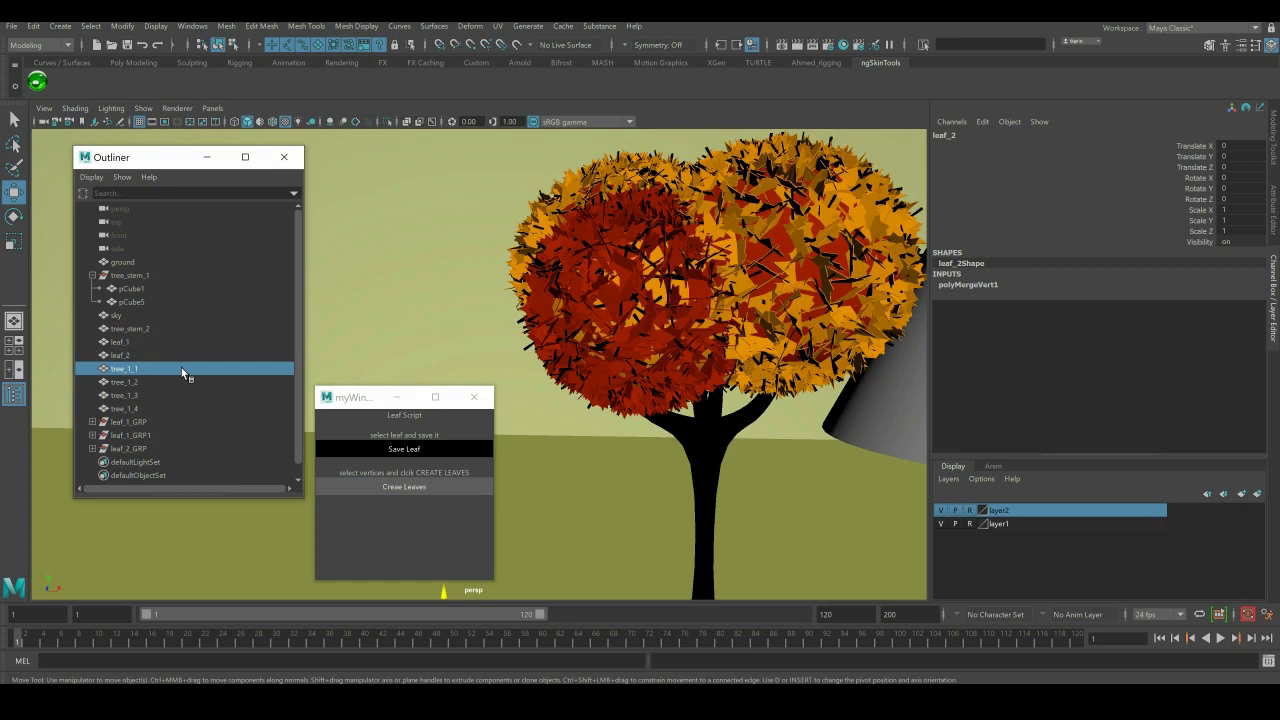
left_click(124, 368)
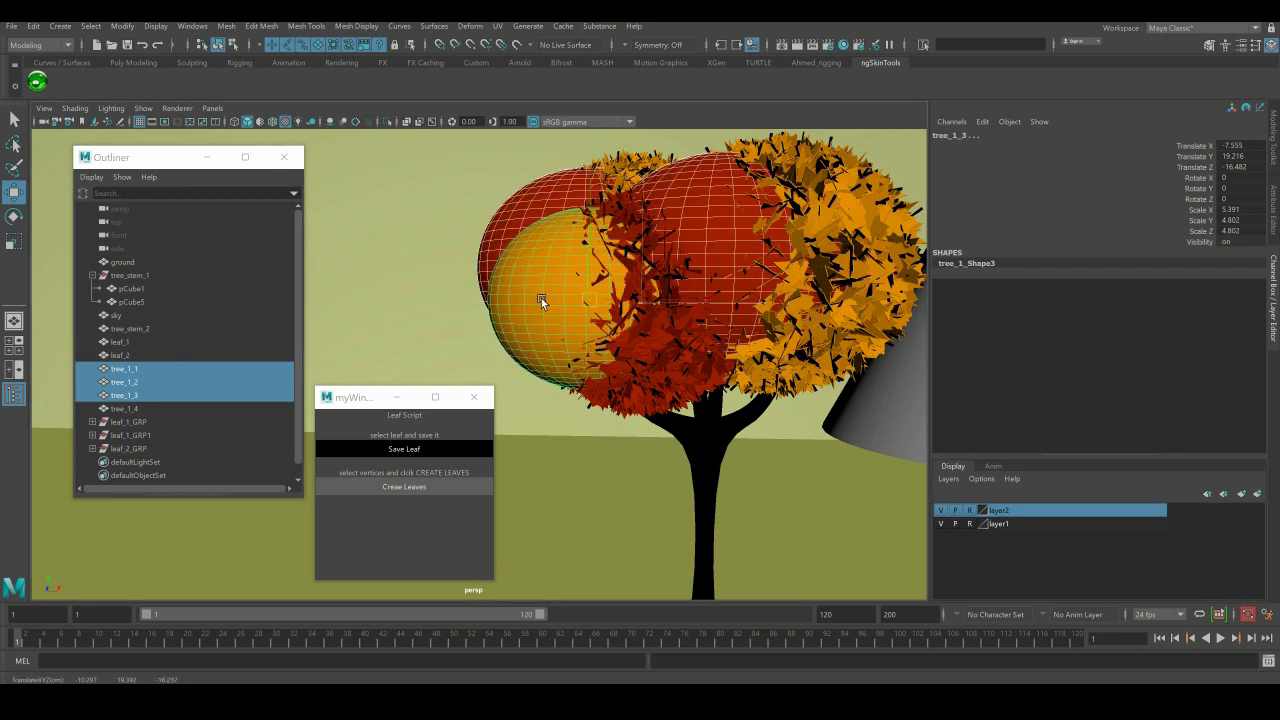
left_click_drag(540, 304, 730, 356)
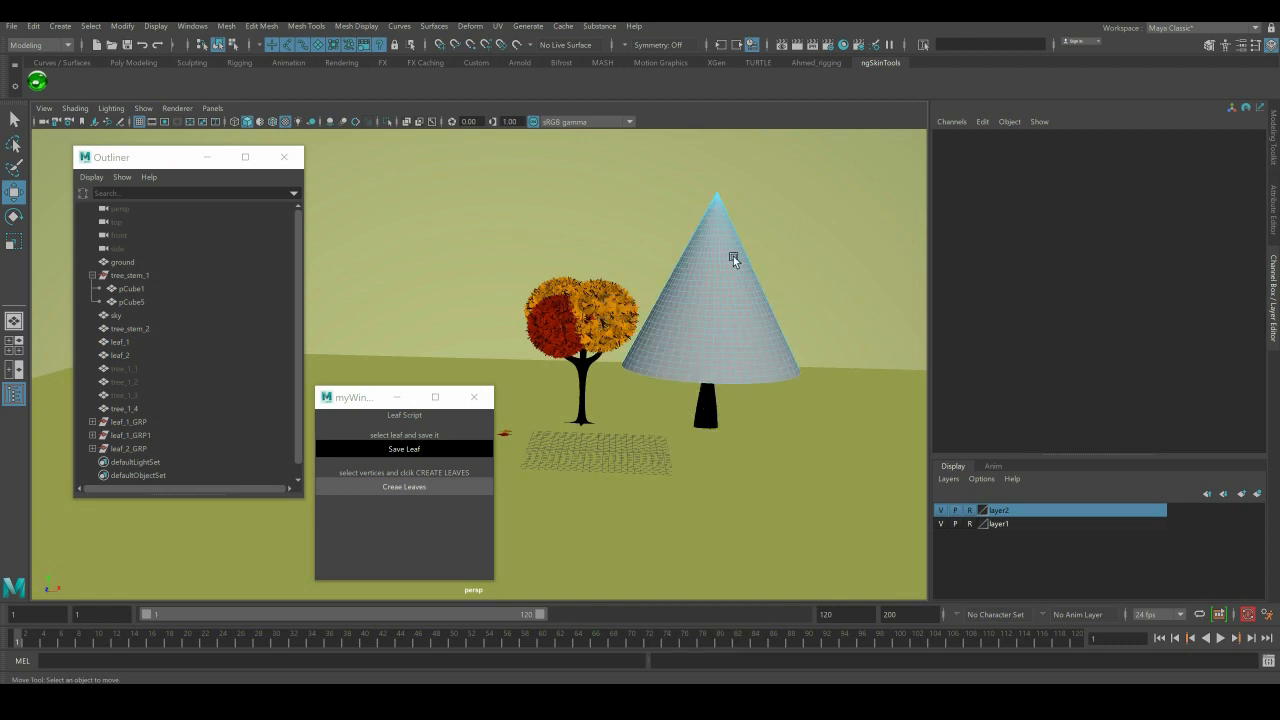
Step: Select all of the cone's vertices and reopen the Script Editor with the leaf script
right_click(736, 260)
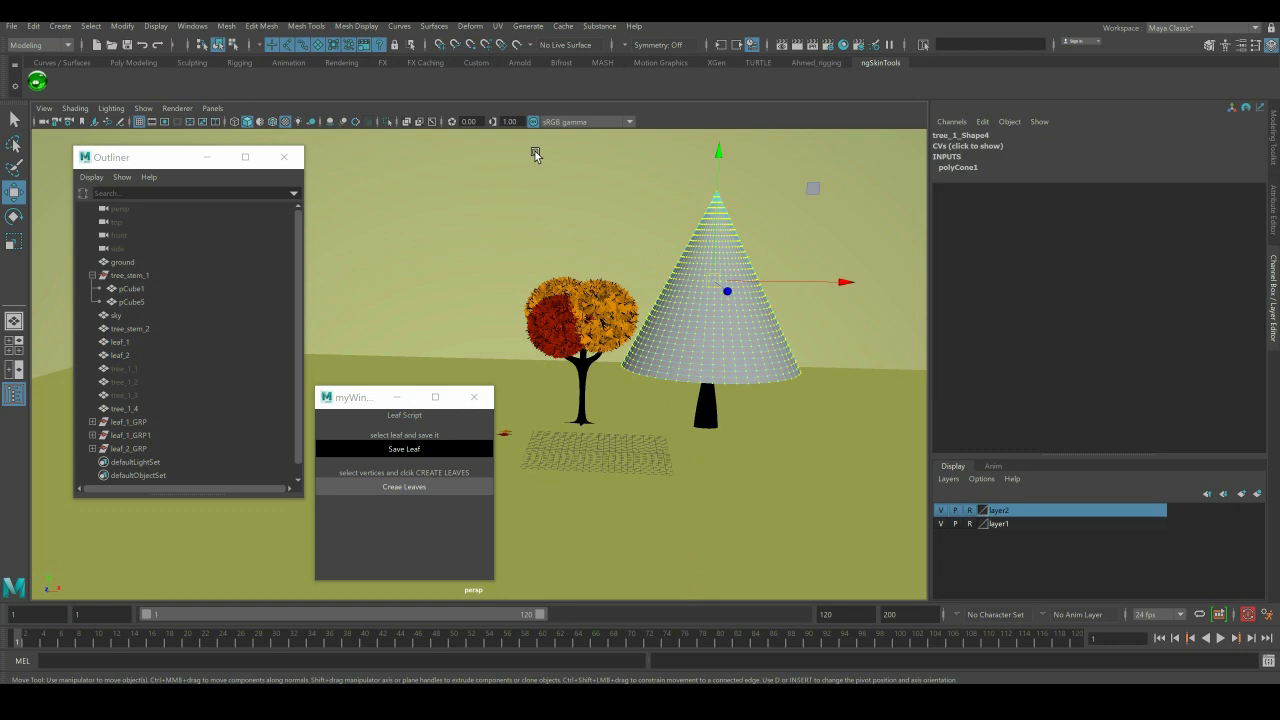
mouse_move(520, 156)
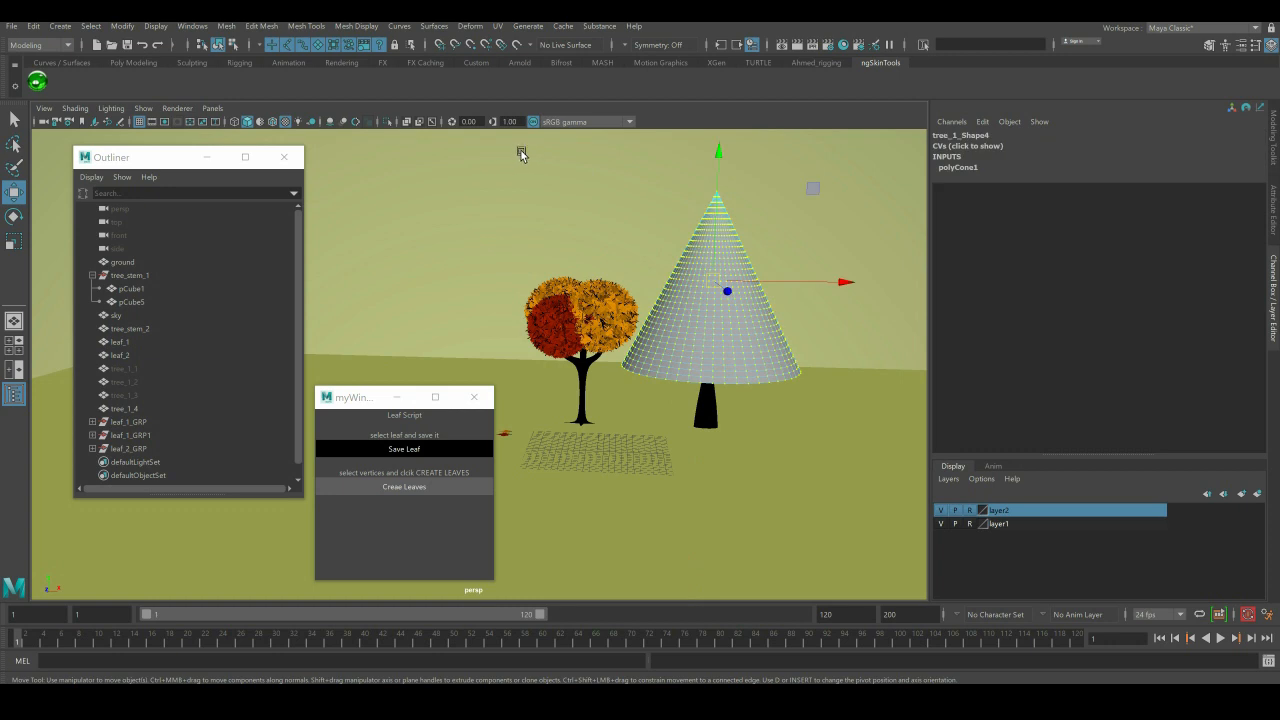
mouse_move(596, 156)
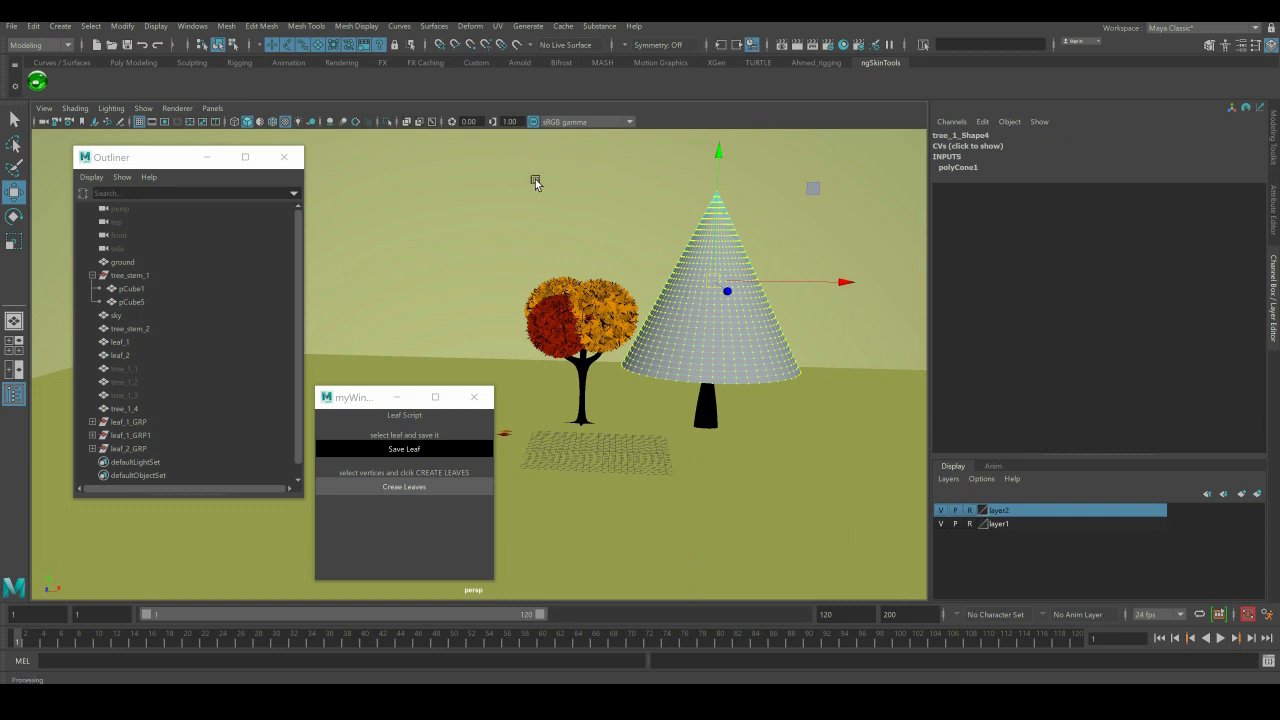
mouse_move(908, 402)
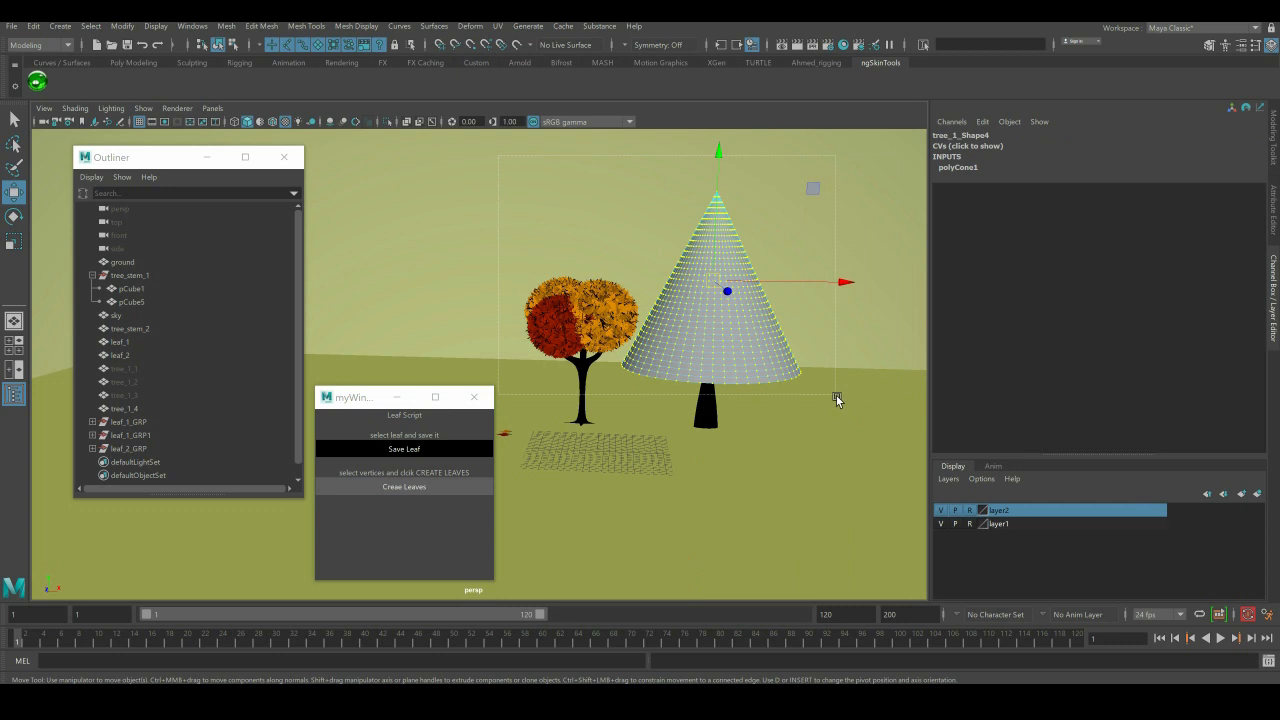
mouse_move(764, 344)
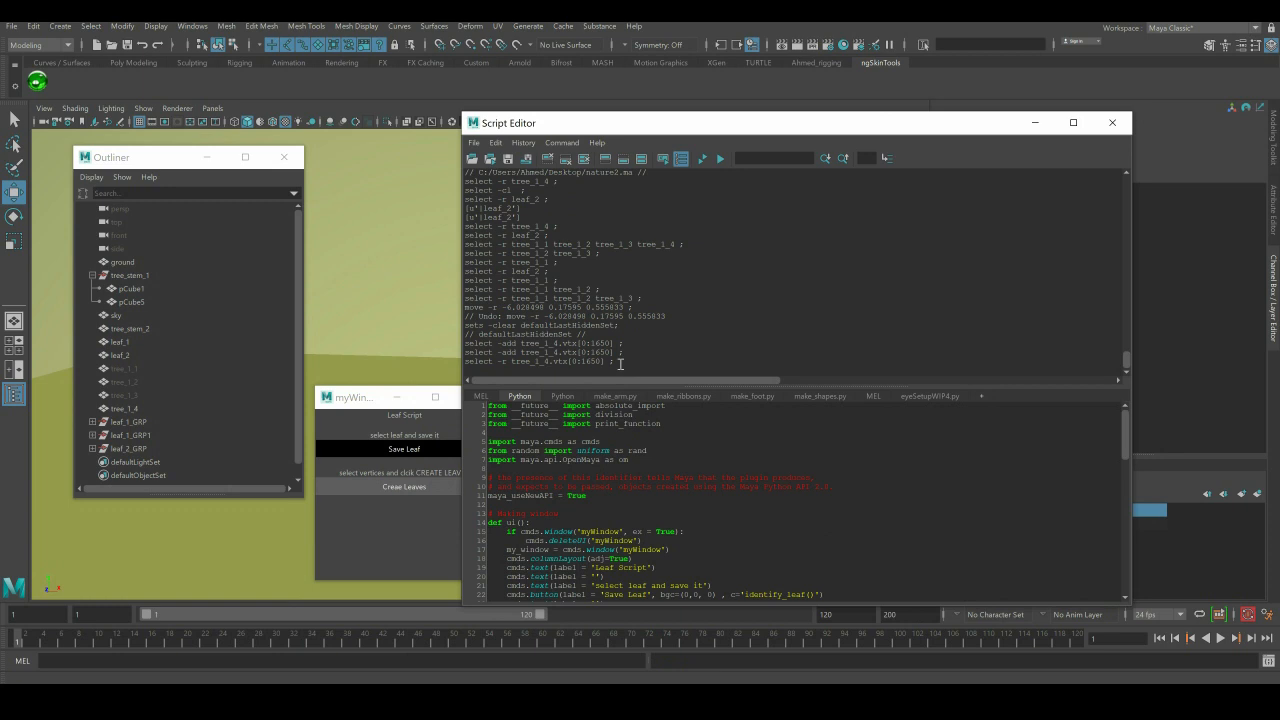
double_click(592, 360)
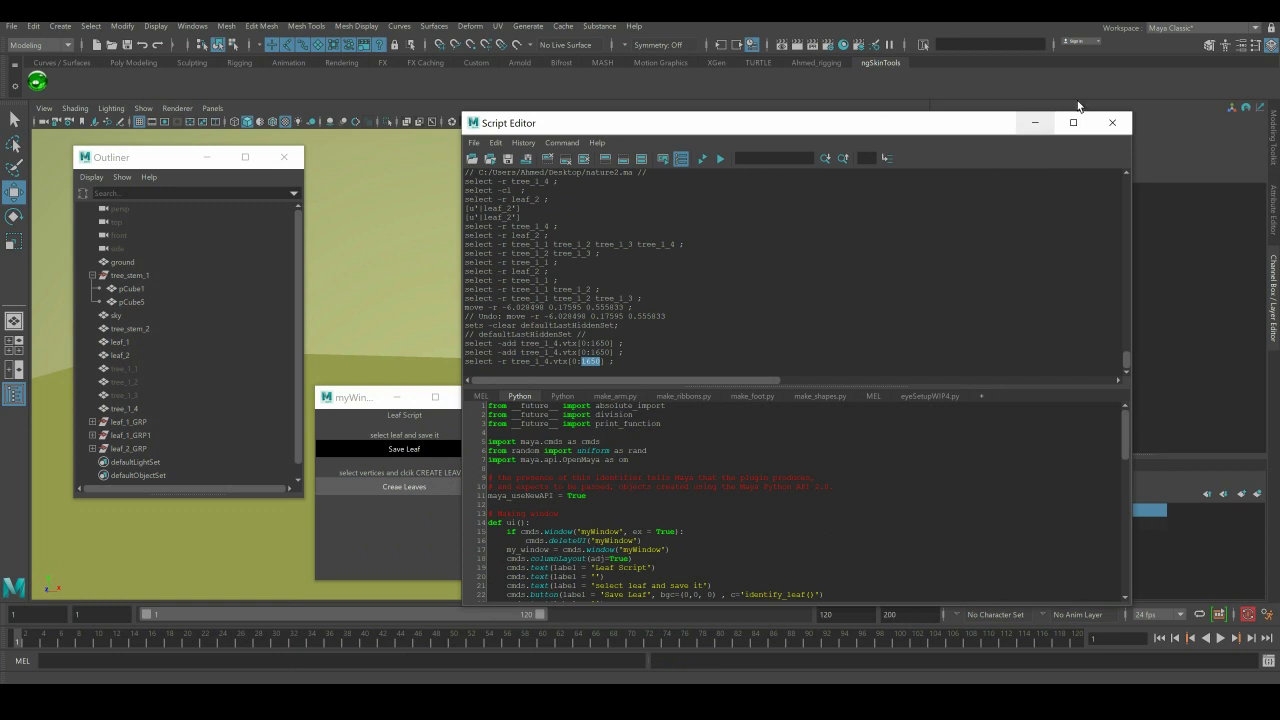
mouse_move(1050, 128)
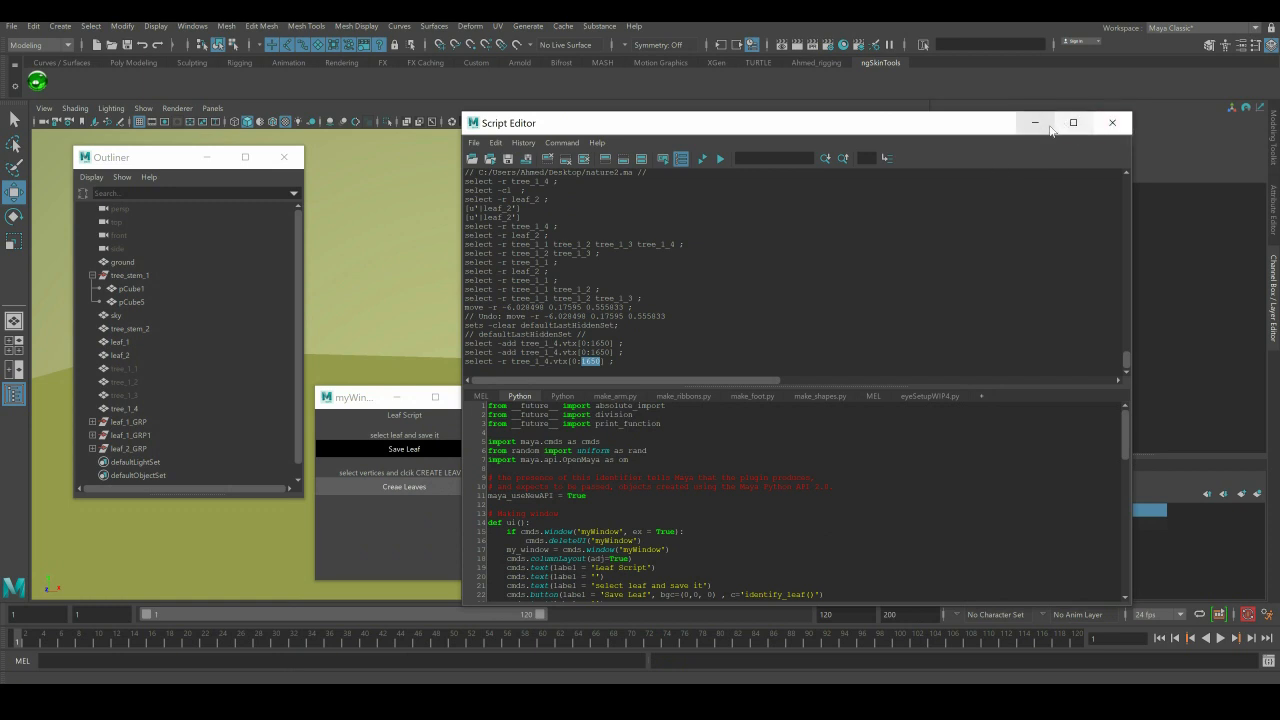
Step: Create instanced red leaves over all the cone's vertices from the myWin window
left_click(1112, 122)
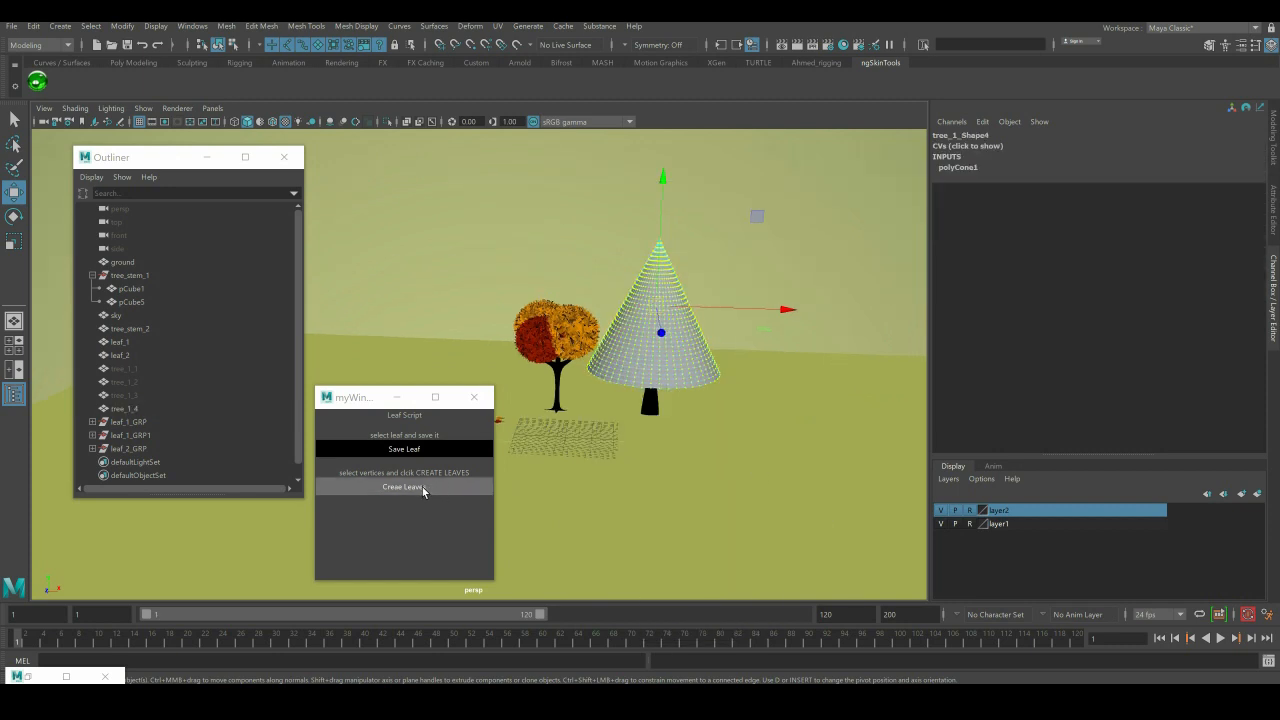
left_click(404, 488)
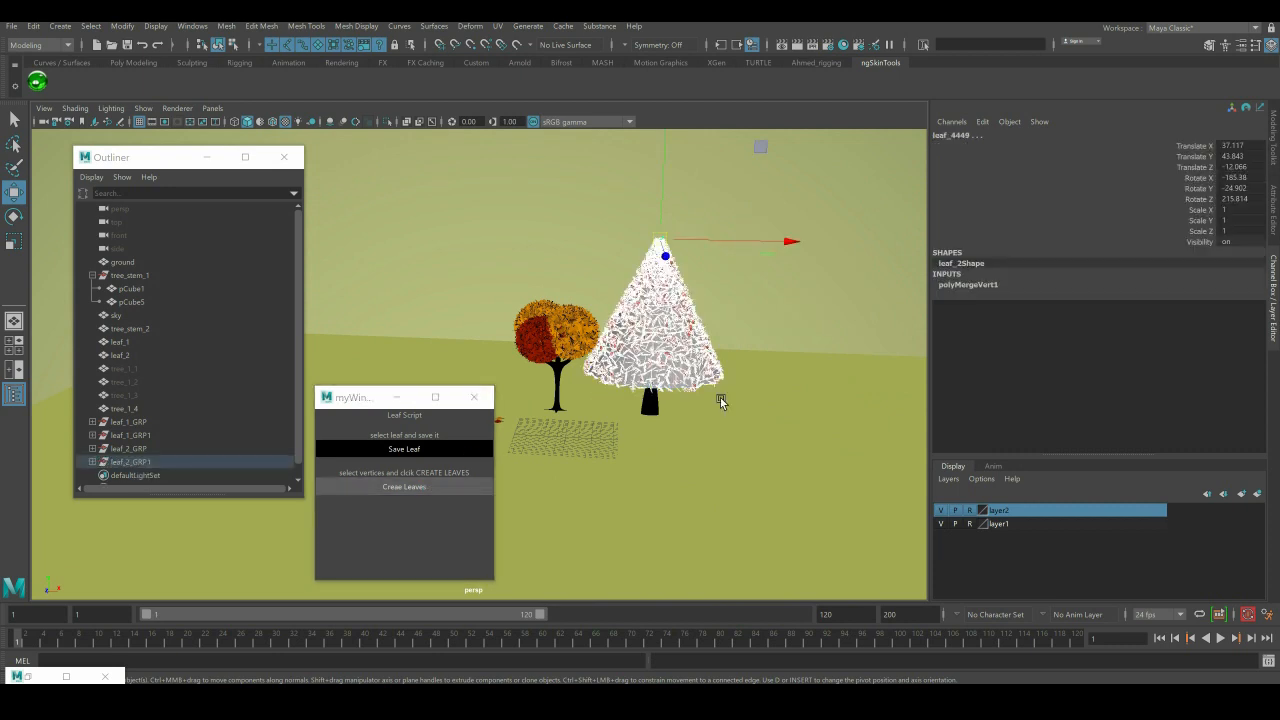
mouse_move(772, 412)
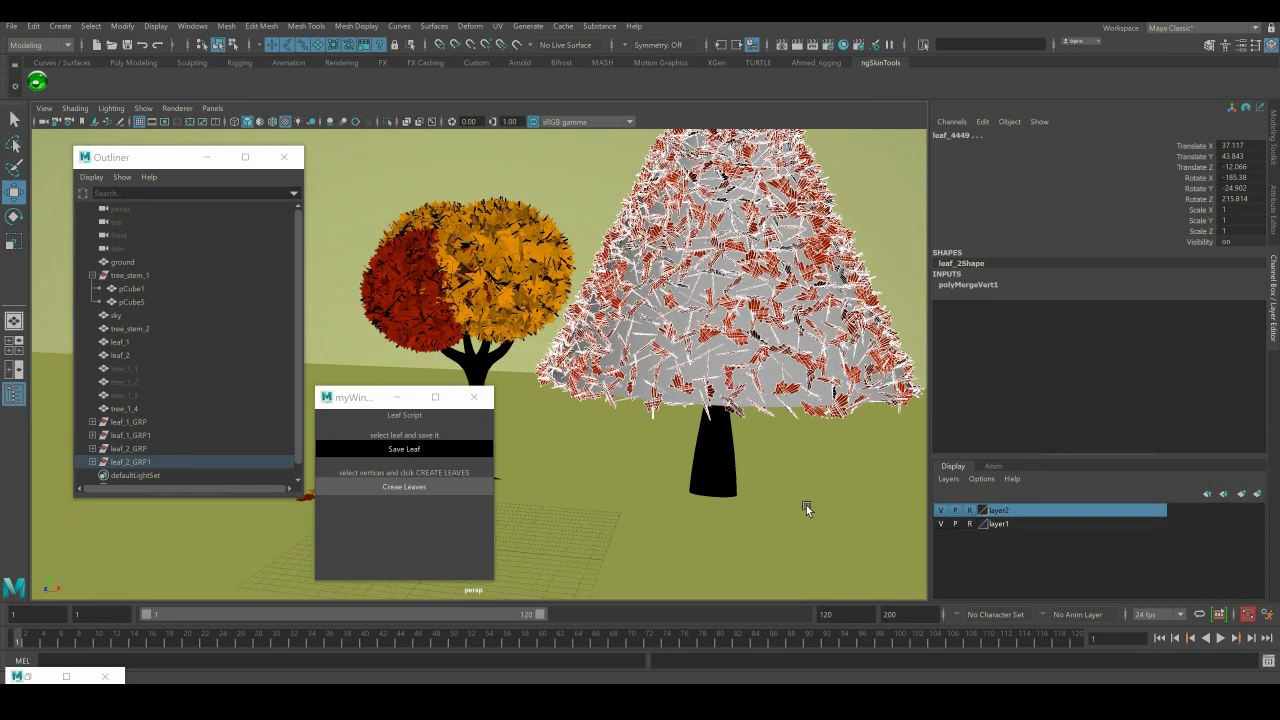
left_click(940, 510)
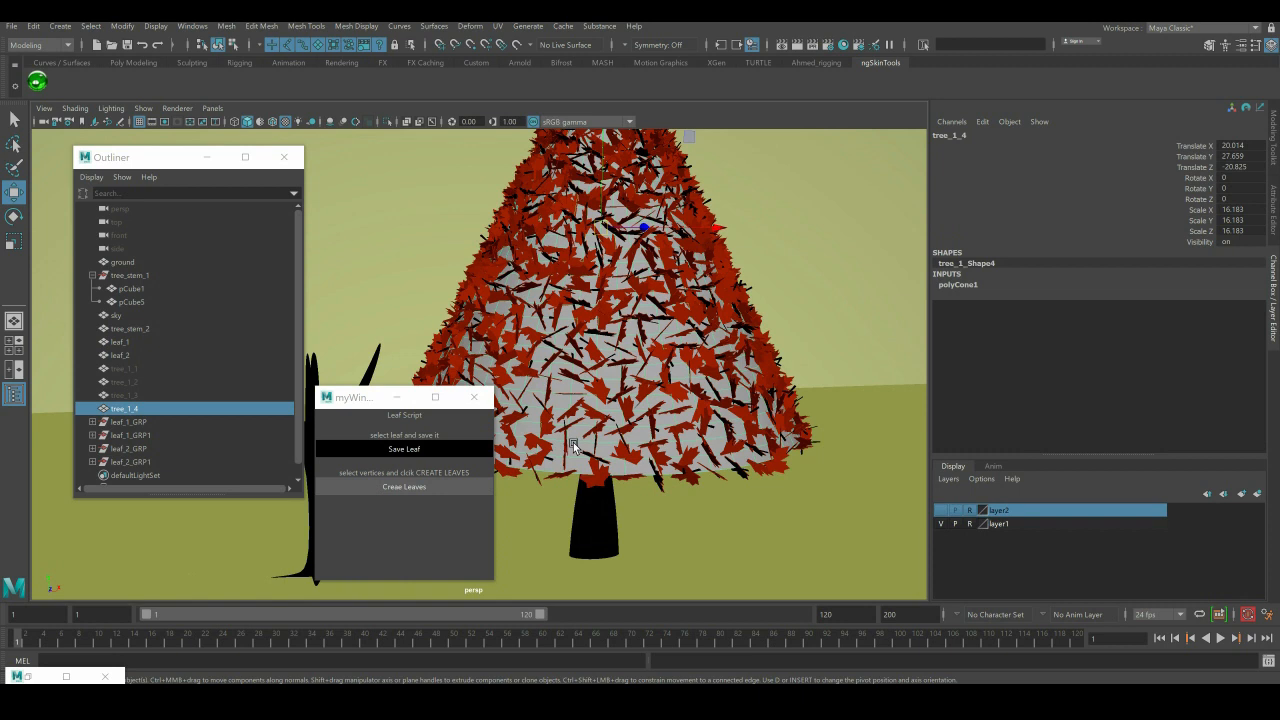
mouse_move(582, 444)
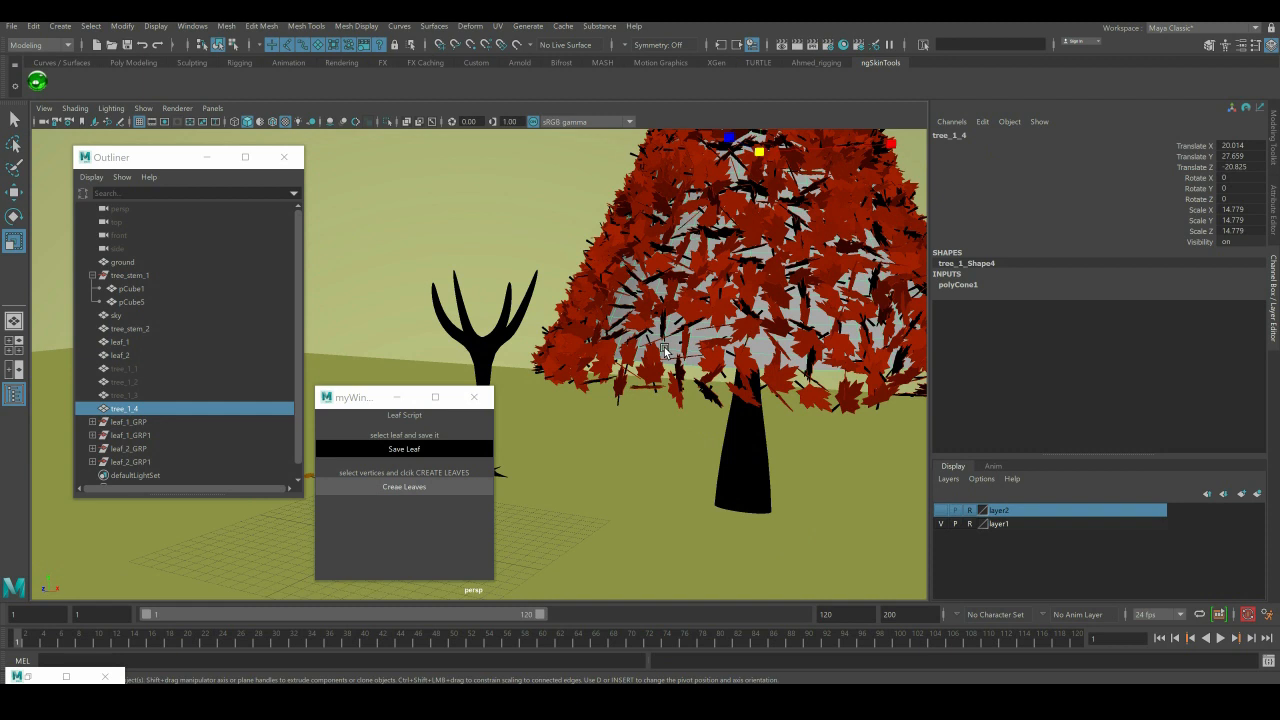
Step: Hide the grey cone with Ctrl+H so only its red-orange leaves remain, checking leaf_2
right_click(664, 350)
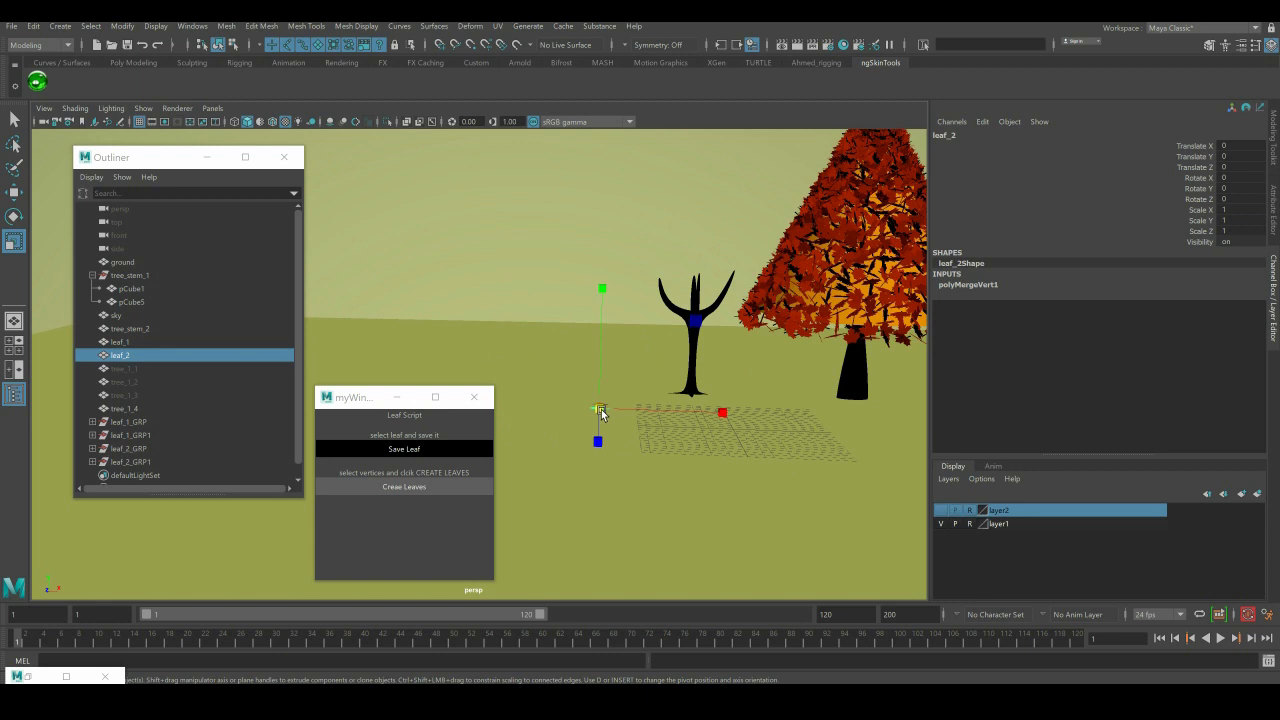
right_click(600, 410)
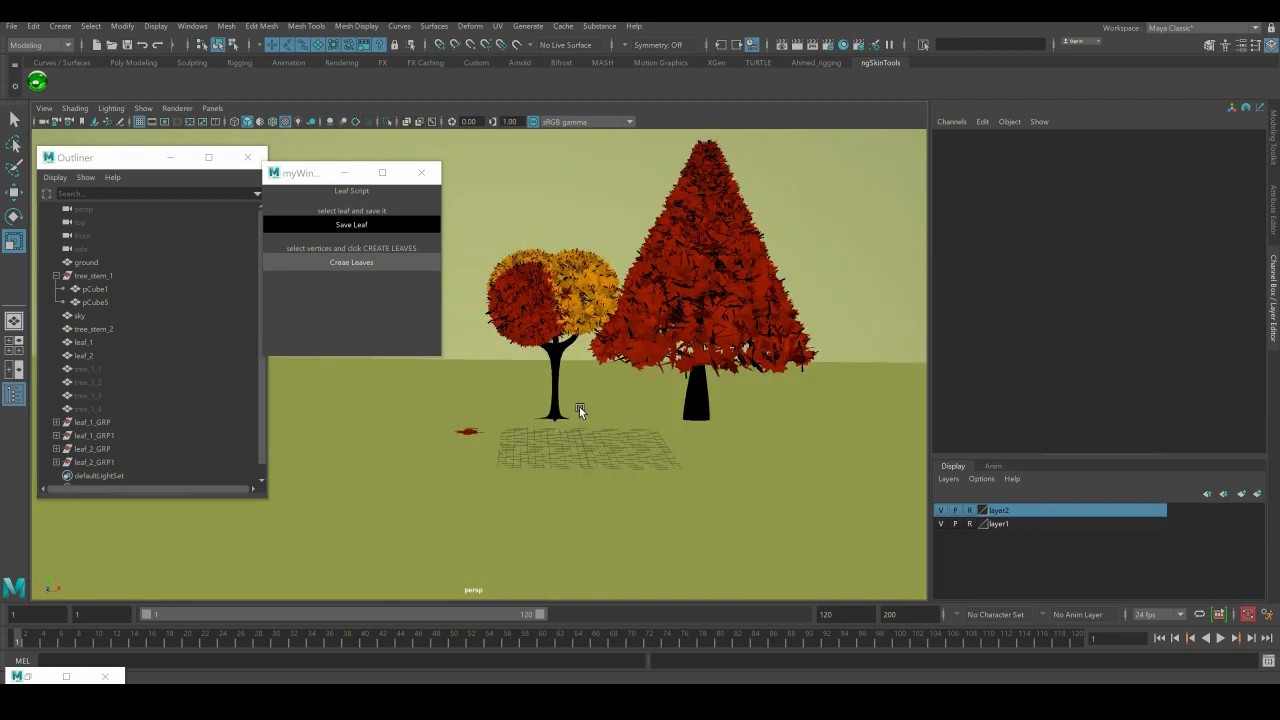
mouse_move(600, 398)
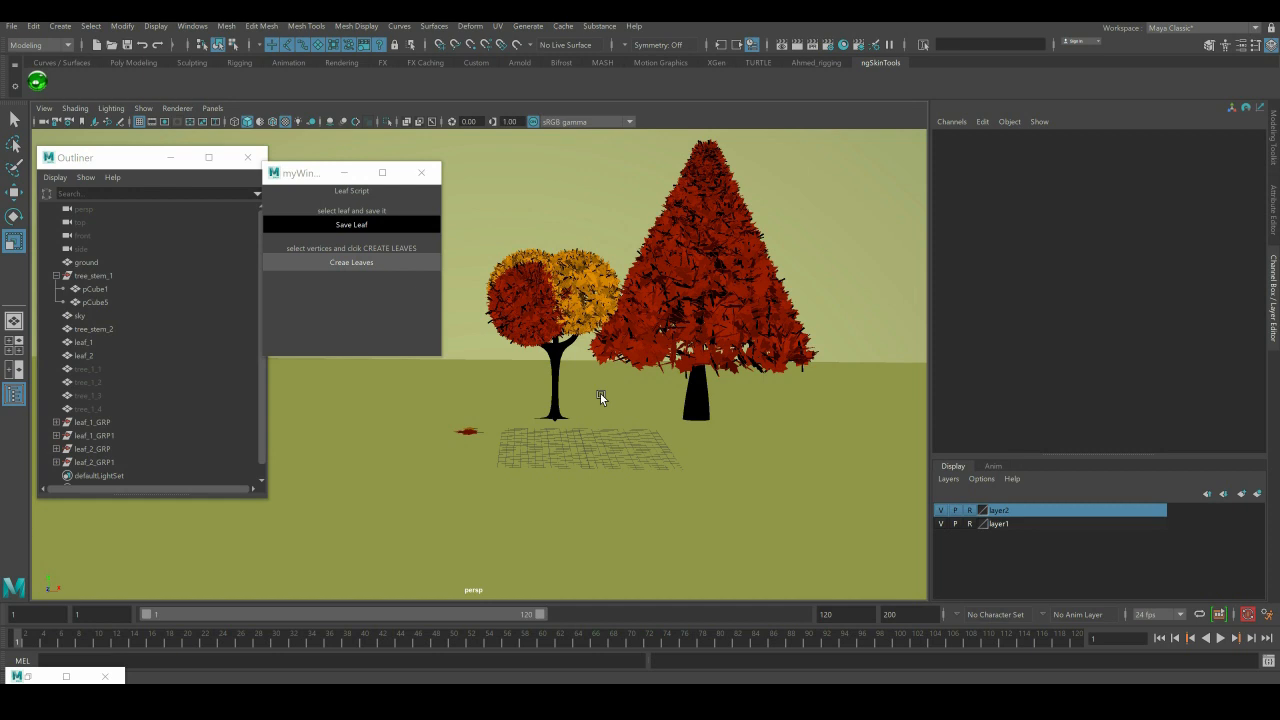